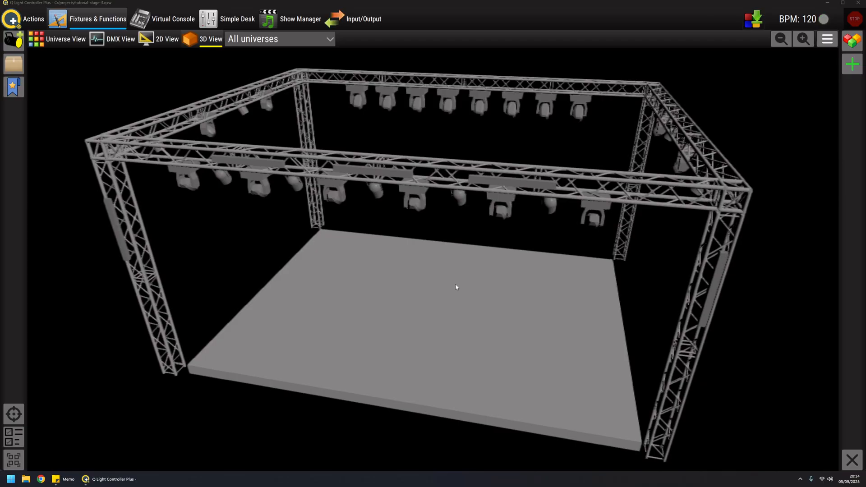
mouse_move(783, 102)
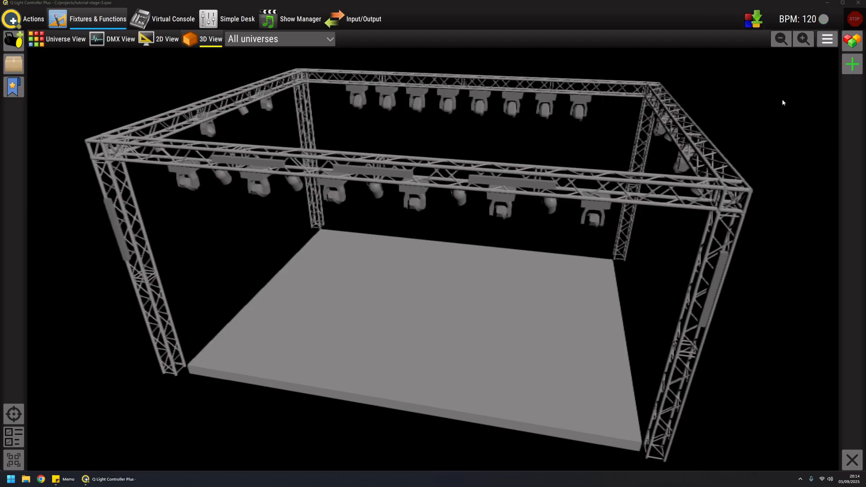
Open the Functions panel beside the 3D stage, listing scenes such as All Dimmer 80%
left_click(852, 39)
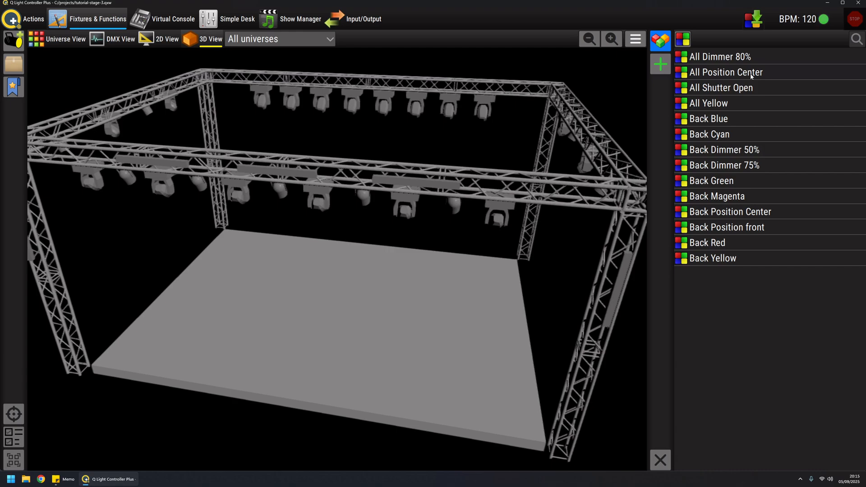
mouse_move(744, 122)
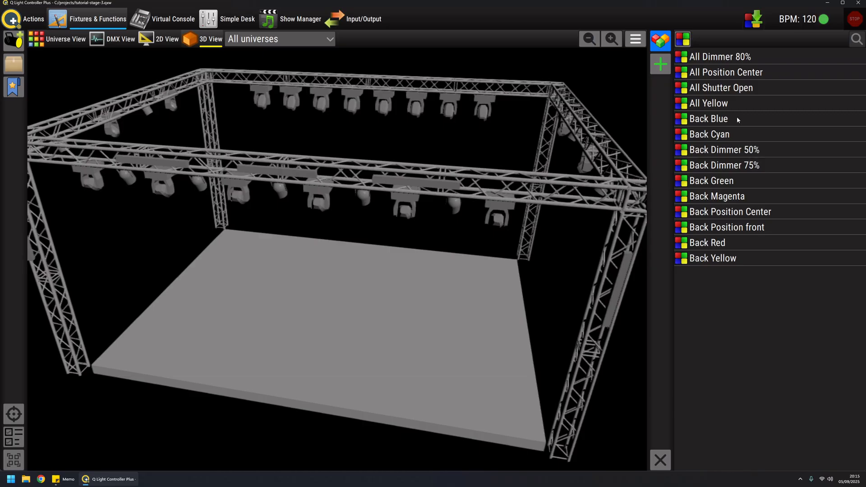
Create a new function folder named 'Back Scenes'
left_click(659, 64)
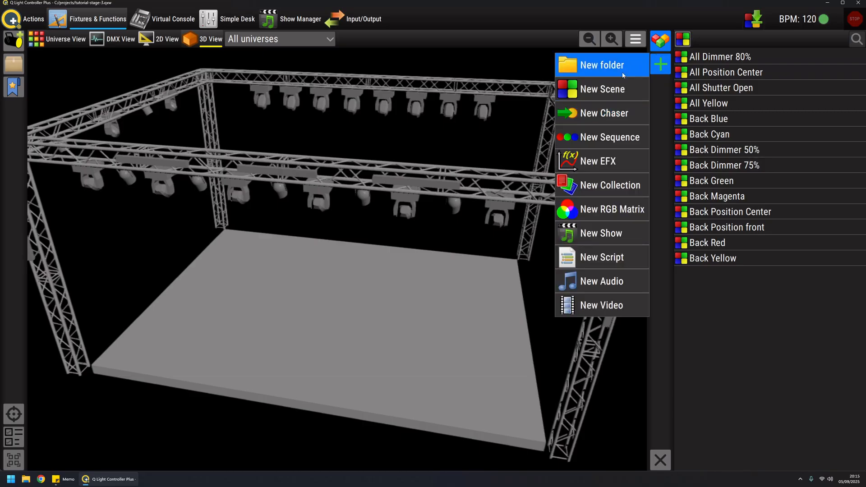
left_click(601, 65)
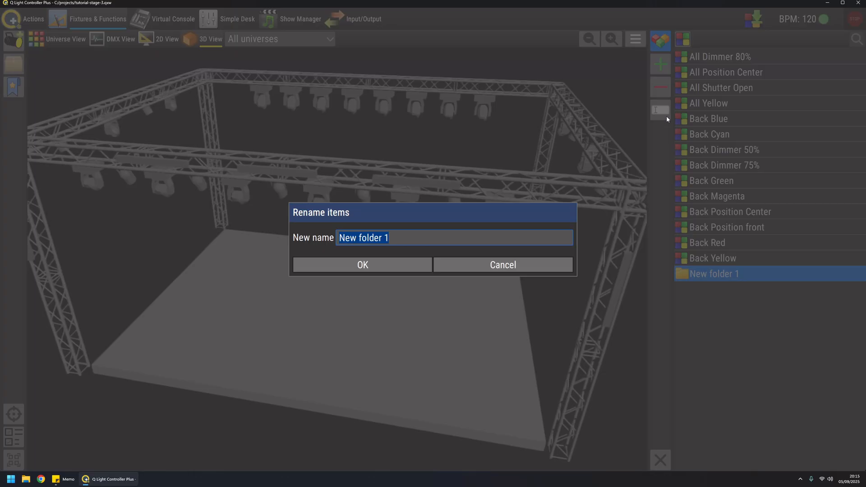
type("Back S")
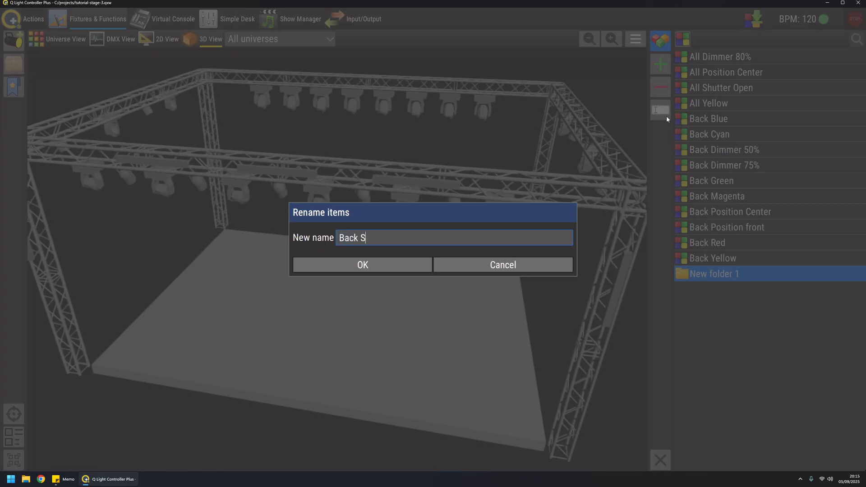
type("cenes")
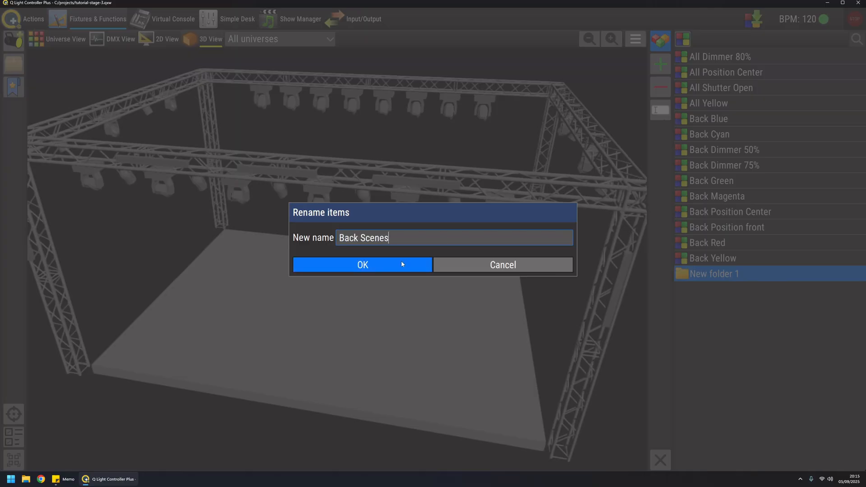
left_click(362, 265)
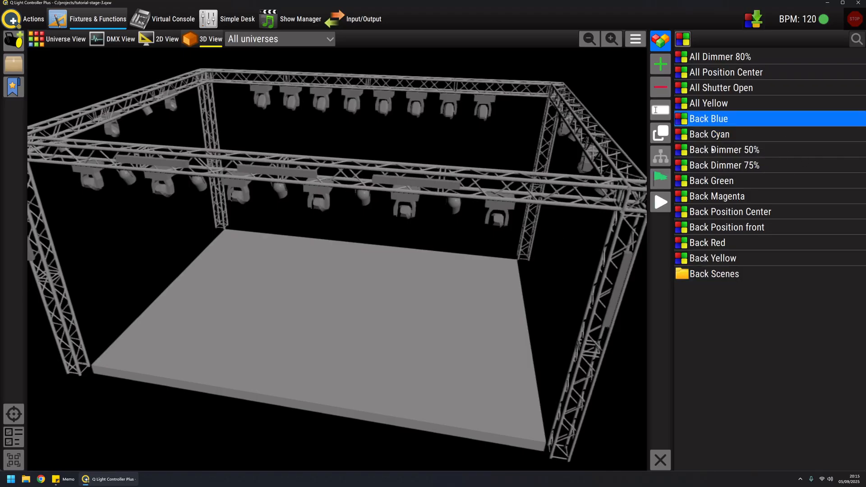
Move the ten Back scenes, Back Blue through Back Yellow, into the Back Scenes folder
left_click(718, 196)
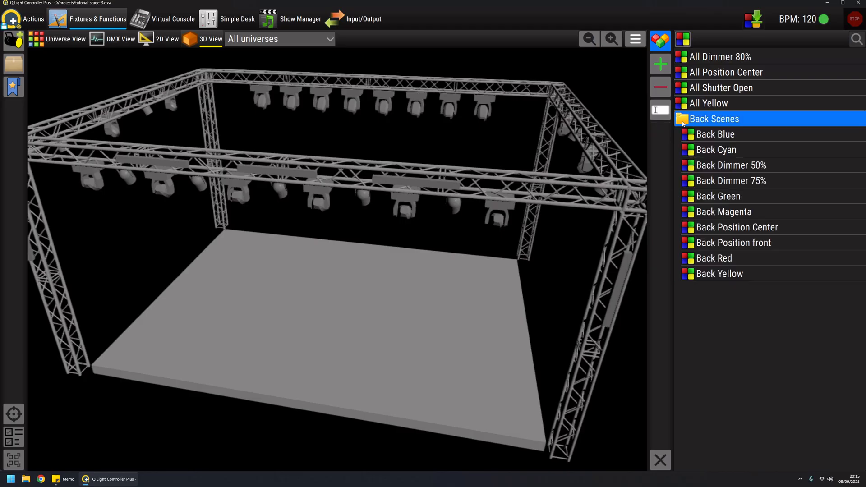
mouse_move(781, 203)
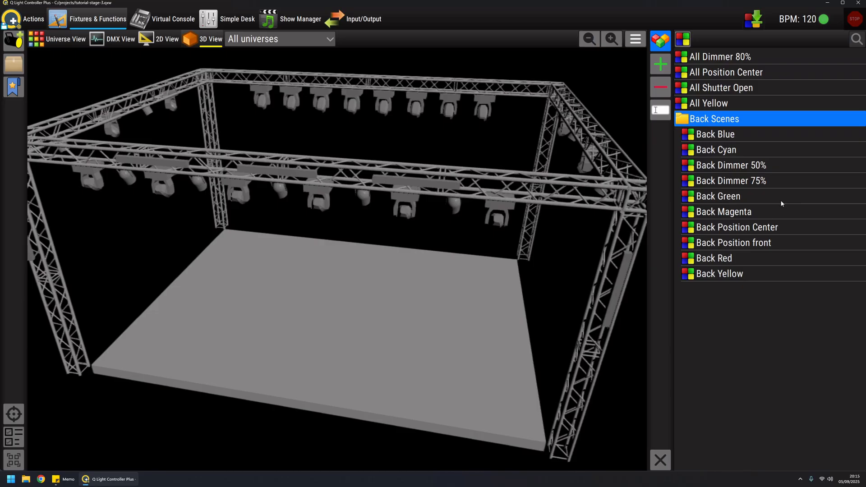
mouse_move(759, 288)
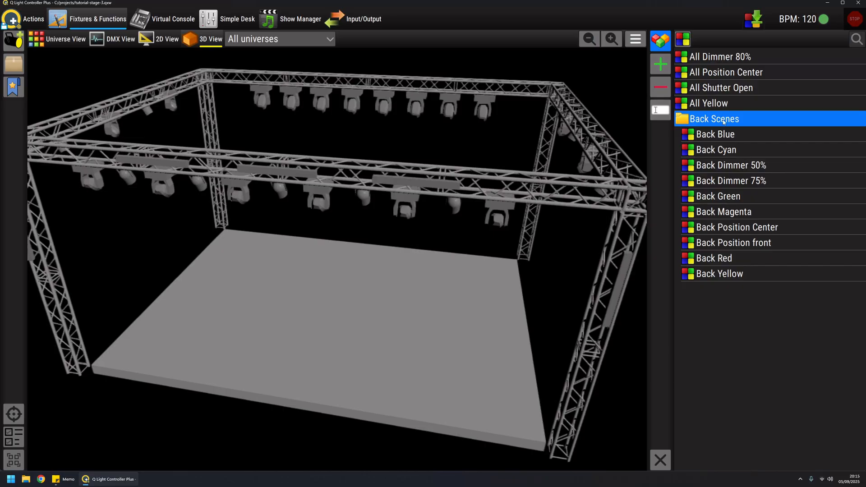
mouse_move(647, 118)
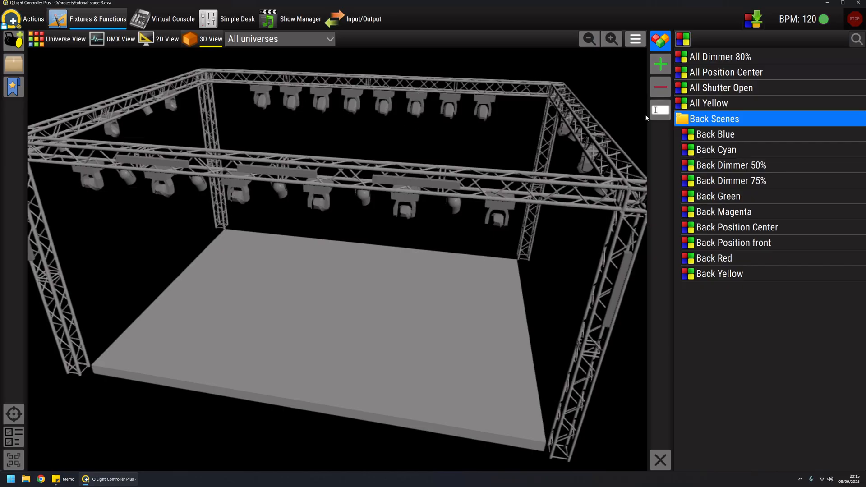
mouse_move(737, 127)
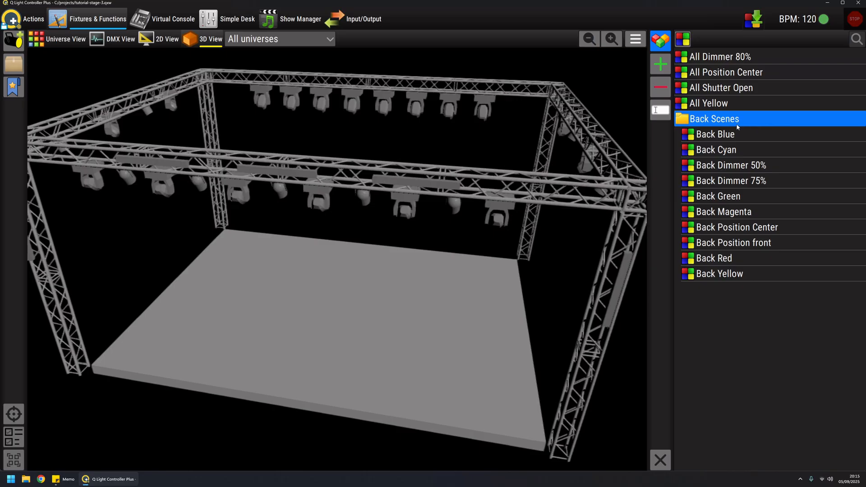
mouse_move(737, 145)
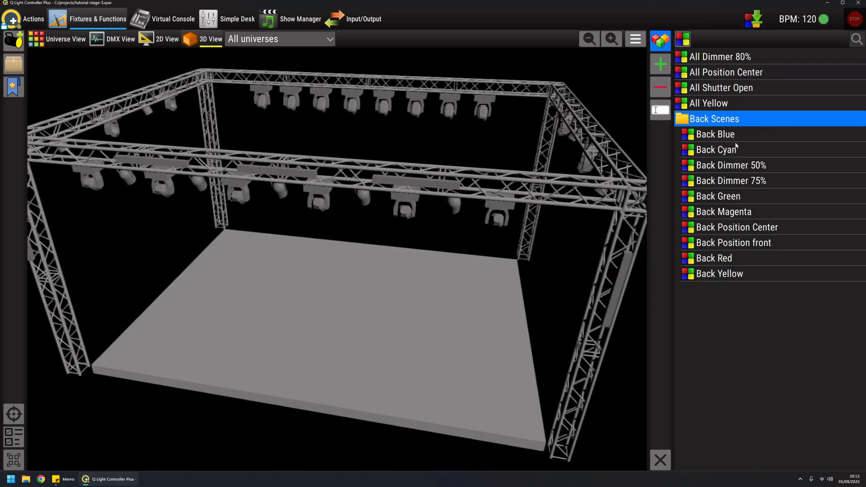
mouse_move(730, 141)
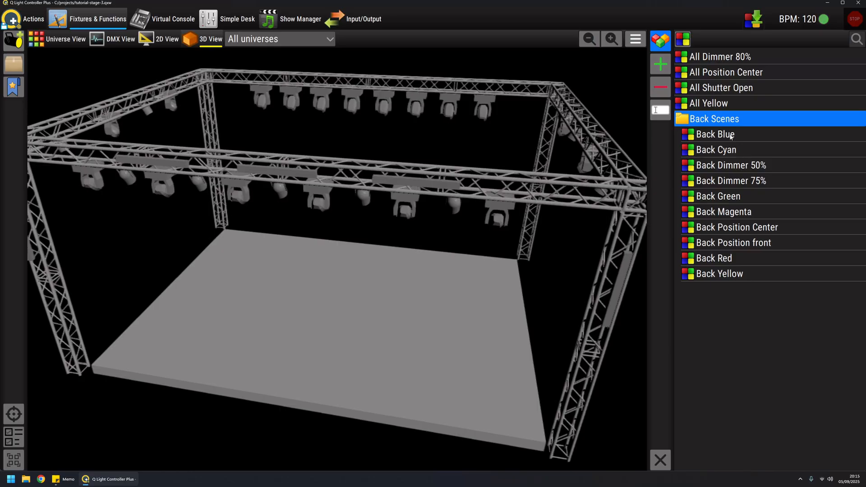
mouse_move(756, 184)
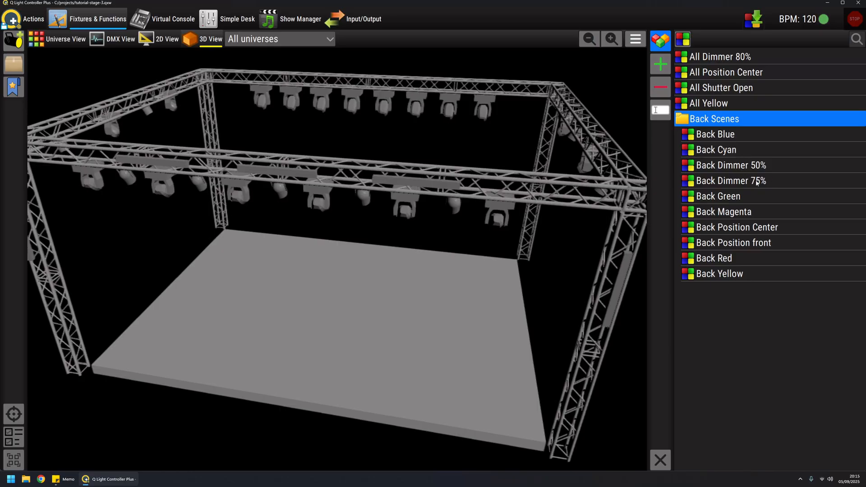
mouse_move(738, 171)
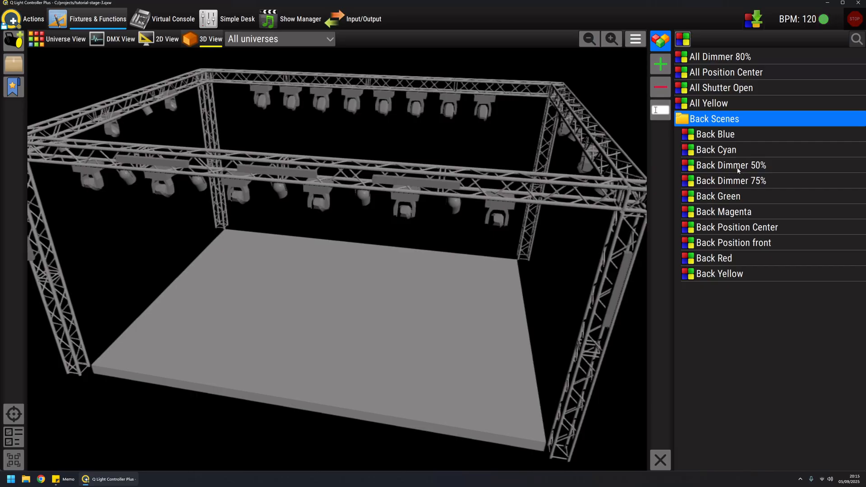
Select Back Dimmer 75%, Back Magenta and Back Position front and play them for magenta beams
left_click(729, 181)
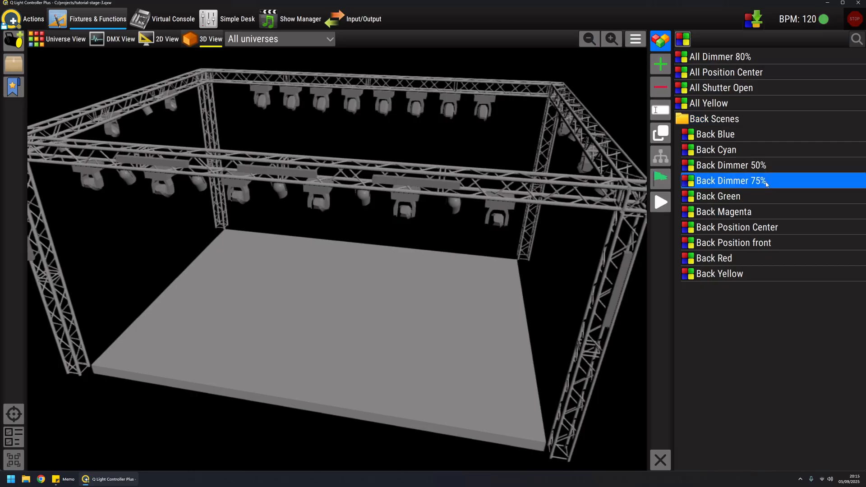
mouse_move(758, 184)
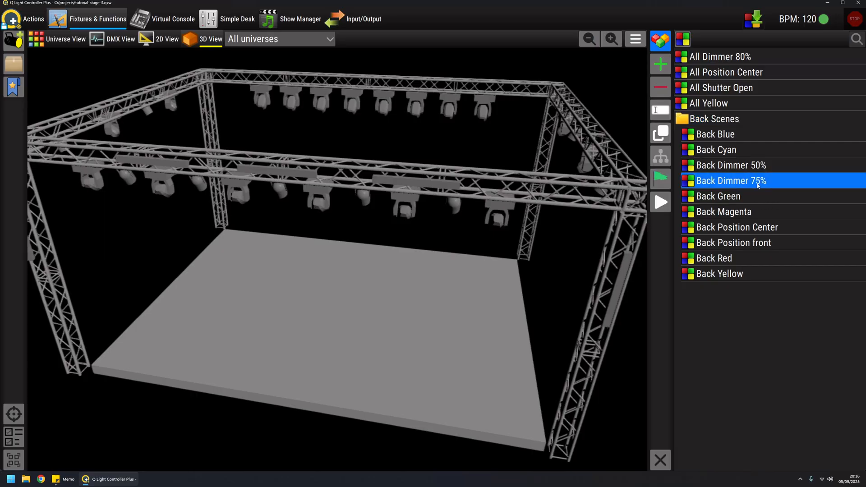
left_click(724, 212)
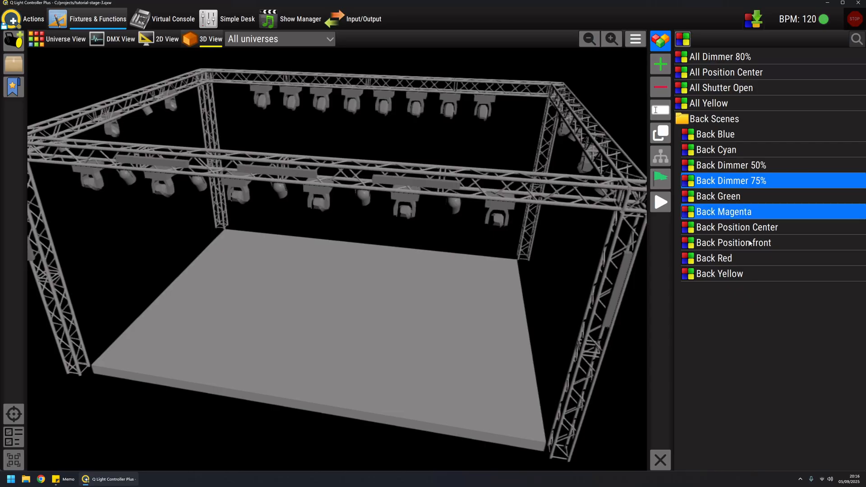
left_click(736, 243)
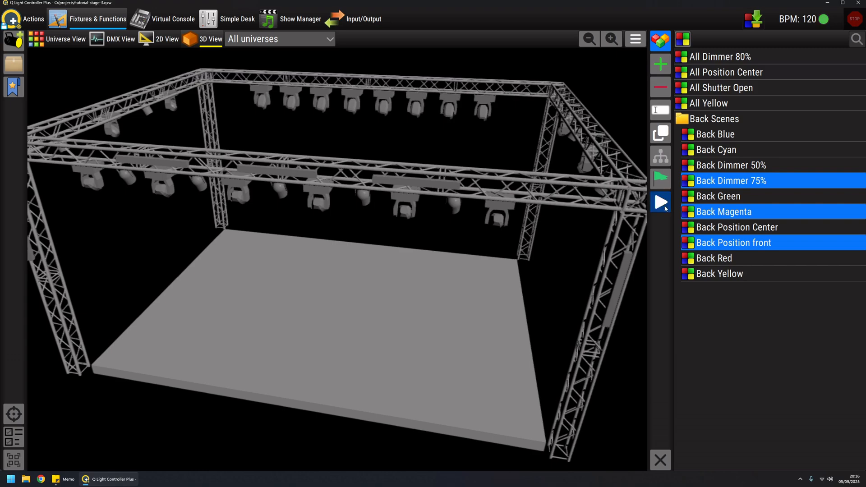
left_click(660, 202)
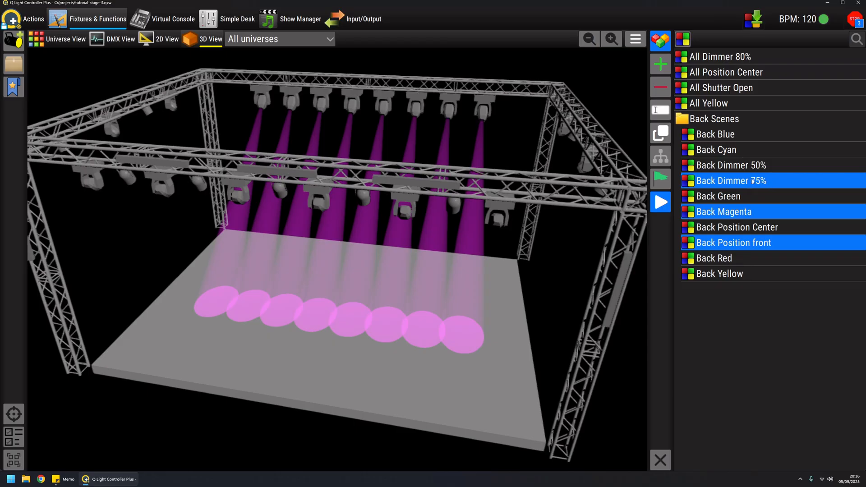
mouse_move(822, 59)
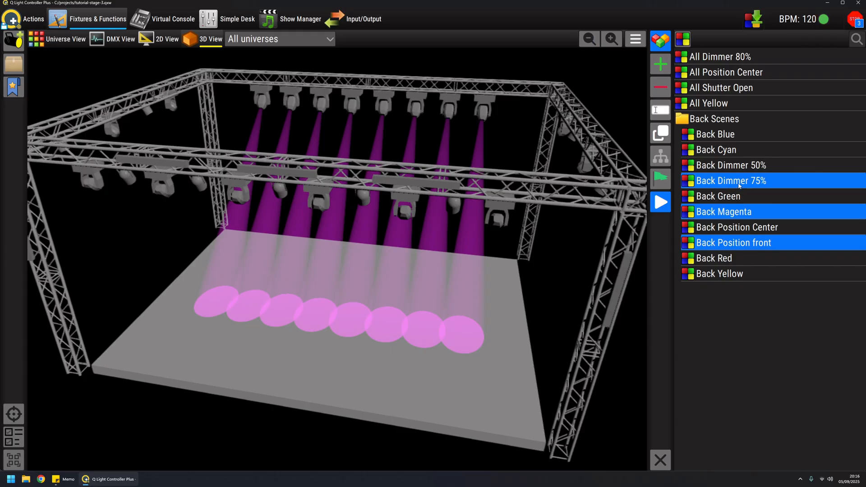
mouse_move(766, 244)
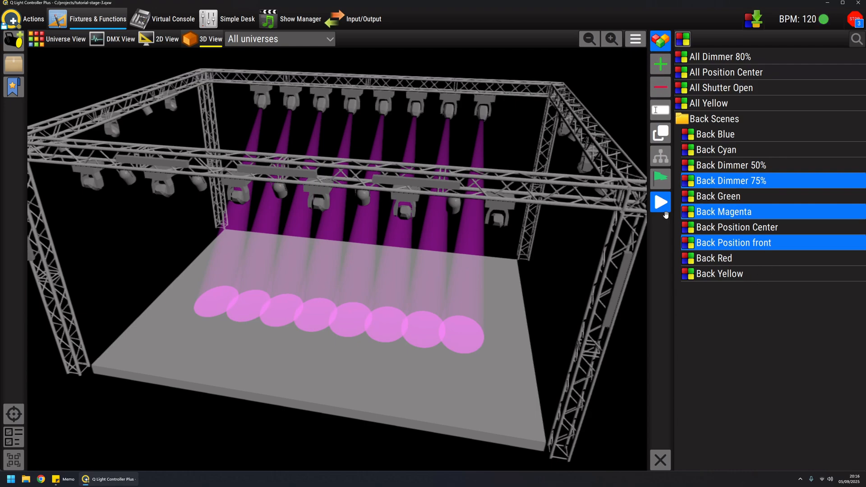
Build New Collection 14 from the three selected Back scenes and return to the function list
left_click(660, 65)
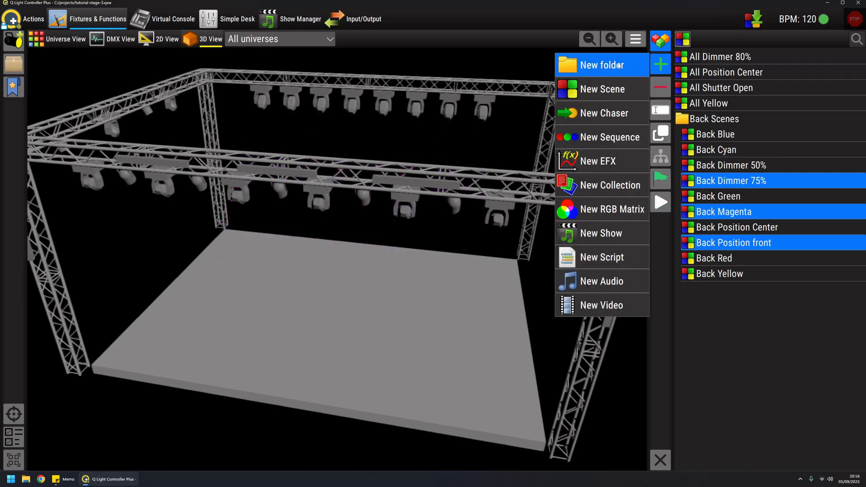
mouse_move(613, 209)
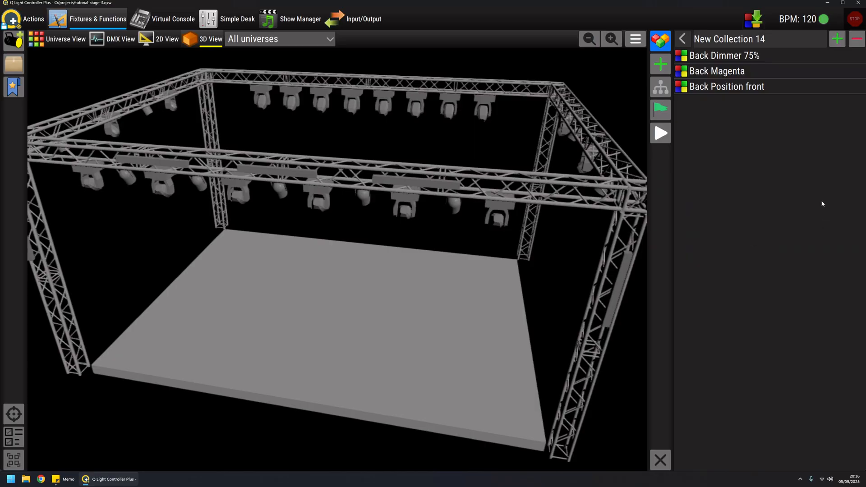
mouse_move(788, 151)
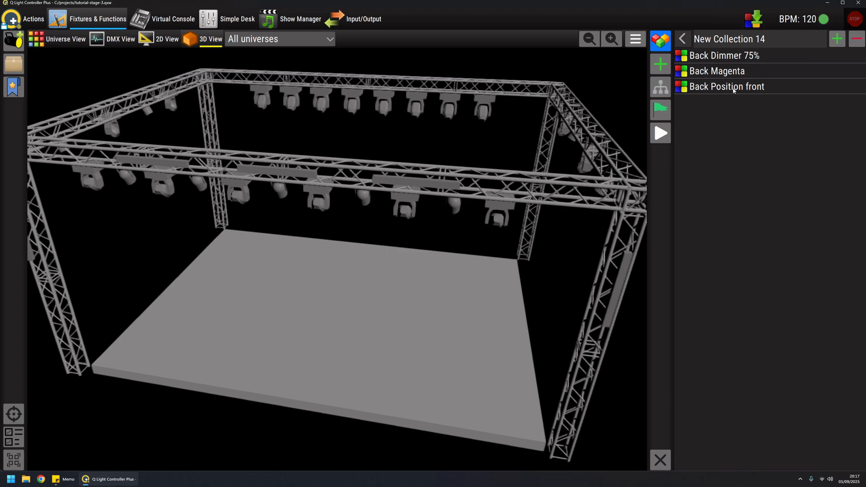
mouse_move(743, 133)
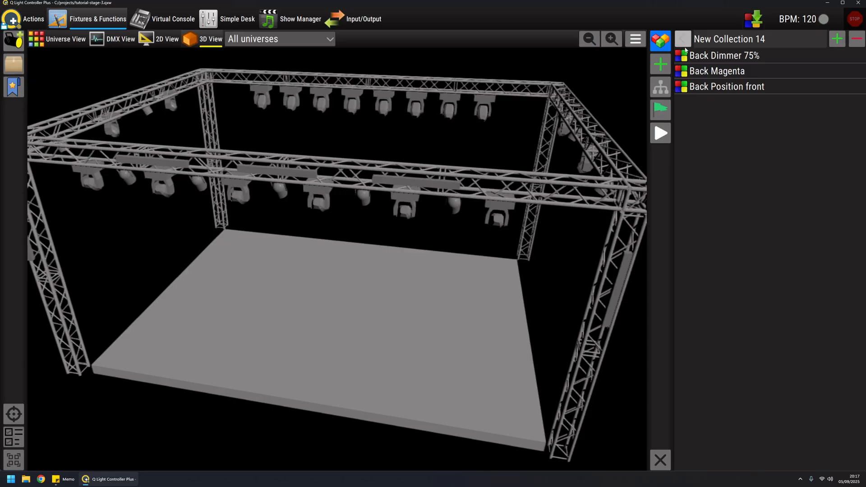
left_click(682, 39)
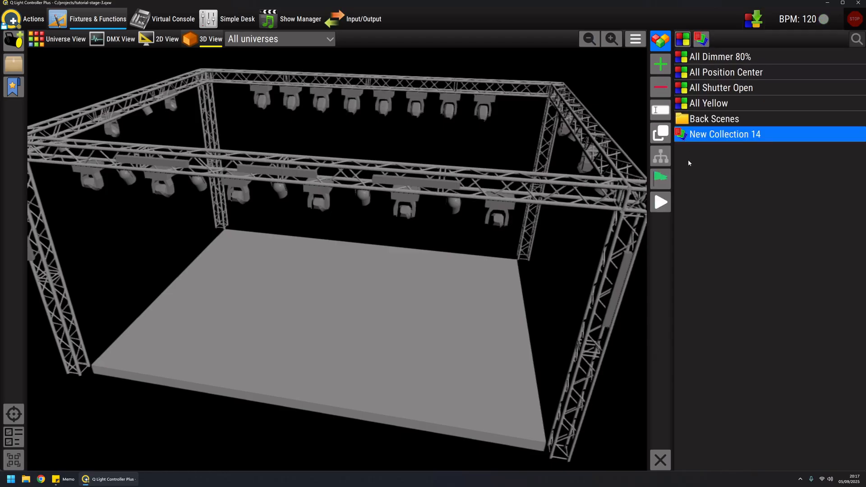
Preview New Collection 14, stop it, and expand the Back Scenes folder
left_click(661, 202)
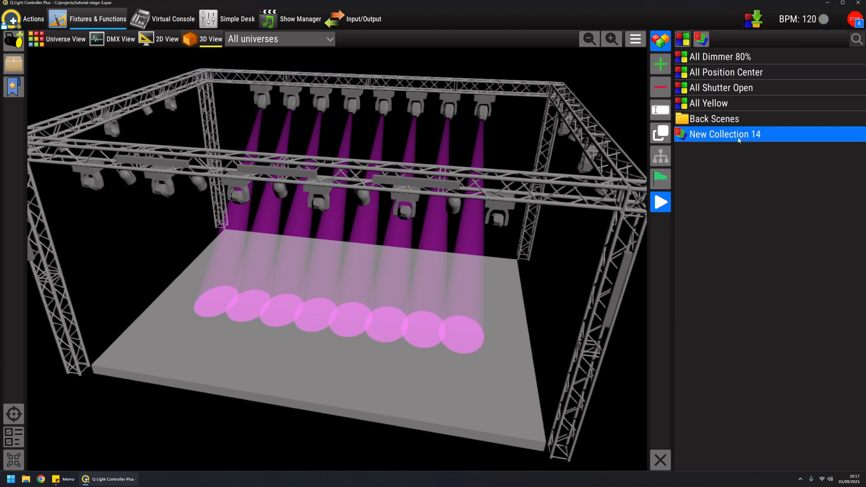
mouse_move(702, 187)
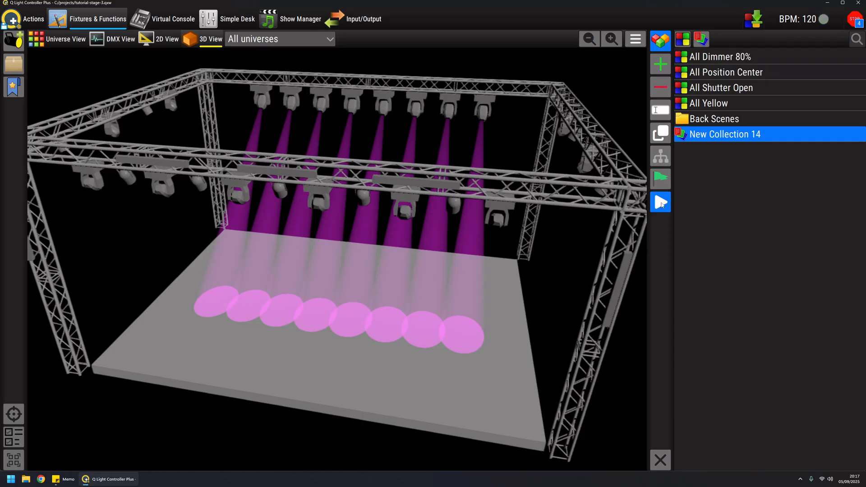
left_click(714, 118)
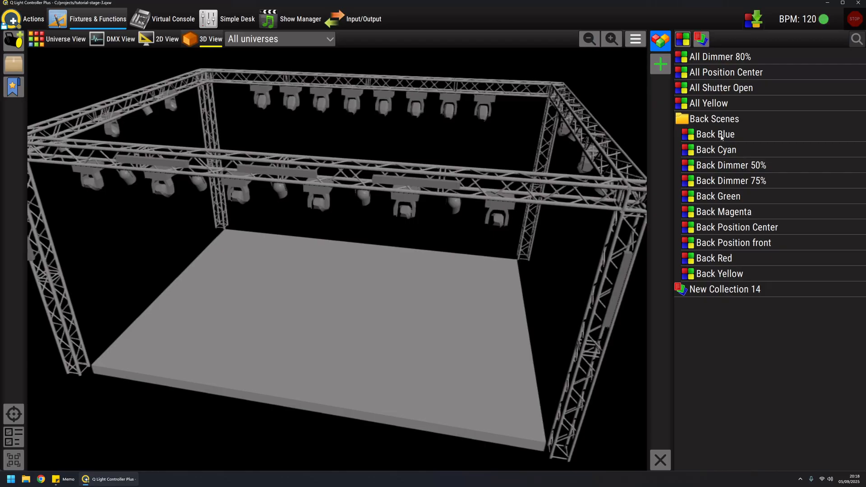
Select the six Back colour scenes: Blue, Cyan, Green, Magenta, Red and Yellow
left_click(715, 134)
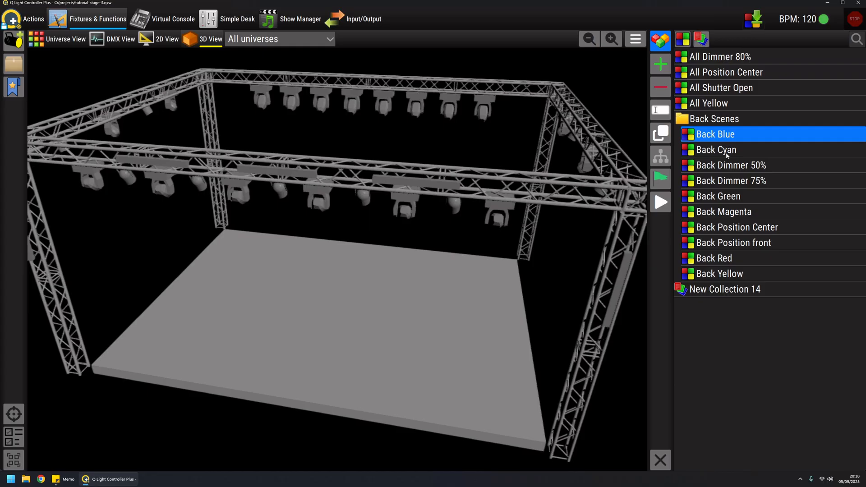
left_click(717, 150)
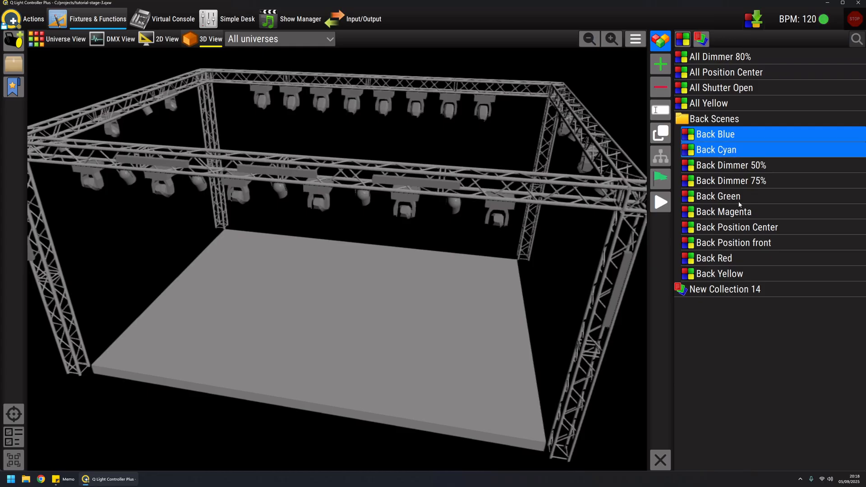
left_click(719, 196)
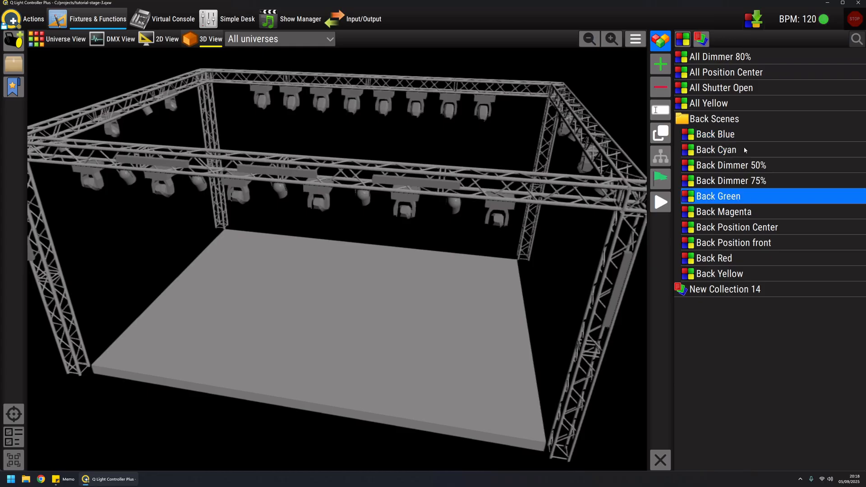
left_click(716, 133)
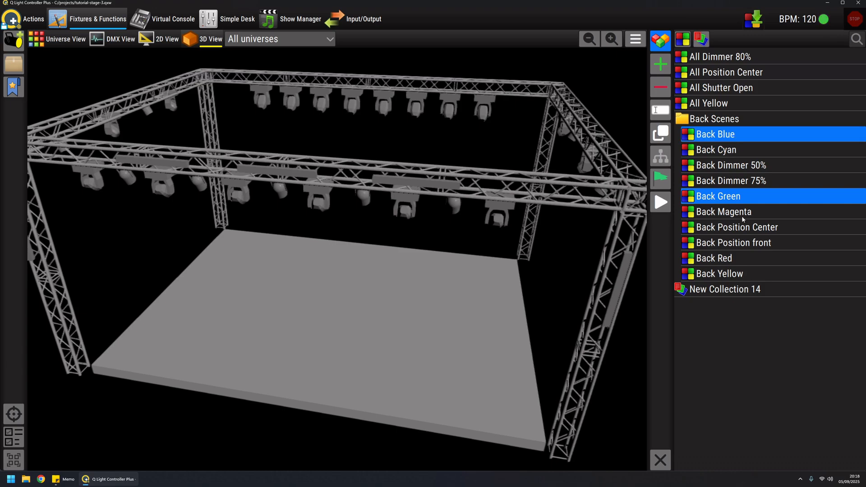
left_click(723, 212)
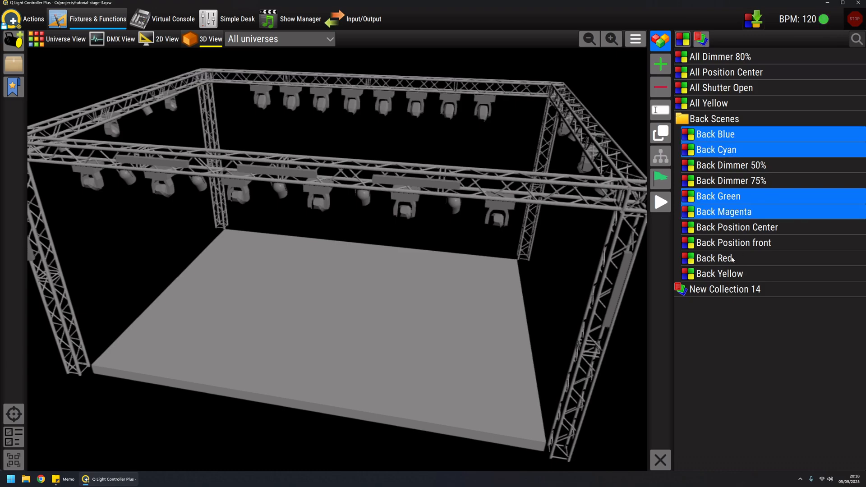
left_click(716, 258)
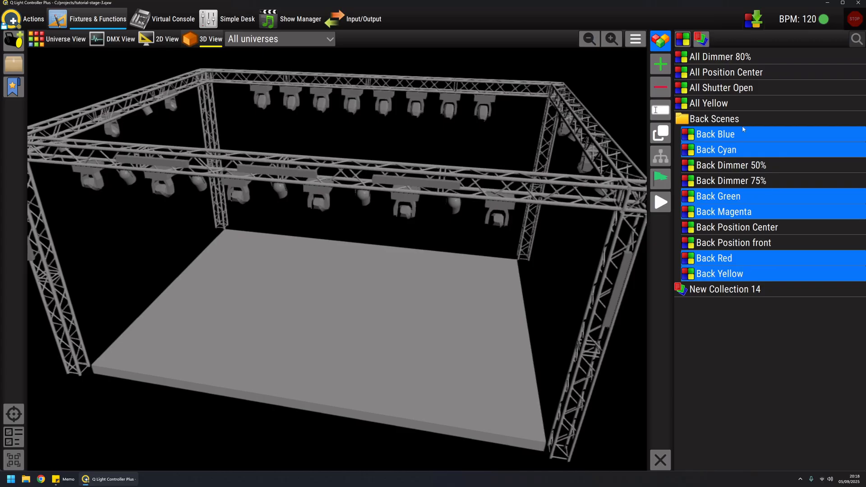
left_click(661, 64)
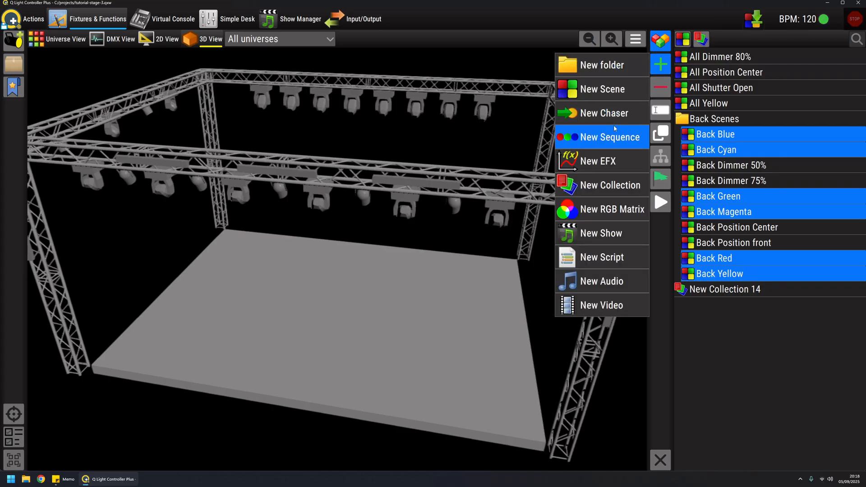
Create New Chaser 15 with the six Back colour scenes as 1s-hold steps
left_click(604, 113)
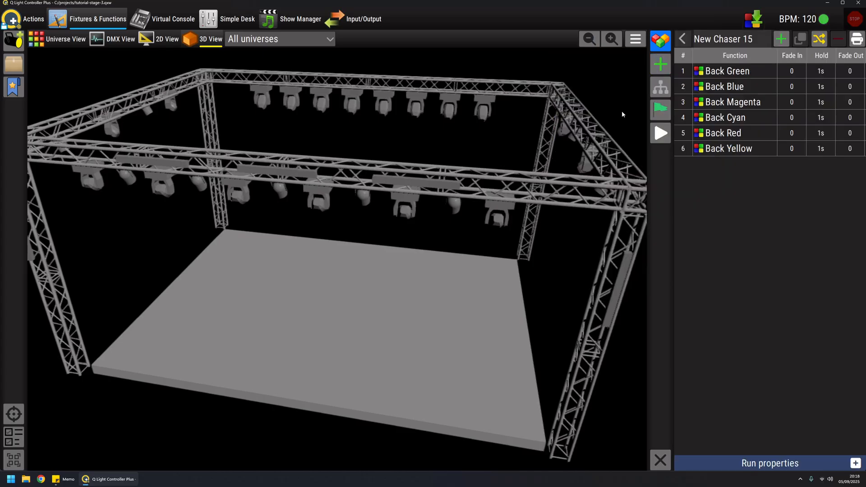
mouse_move(724, 208)
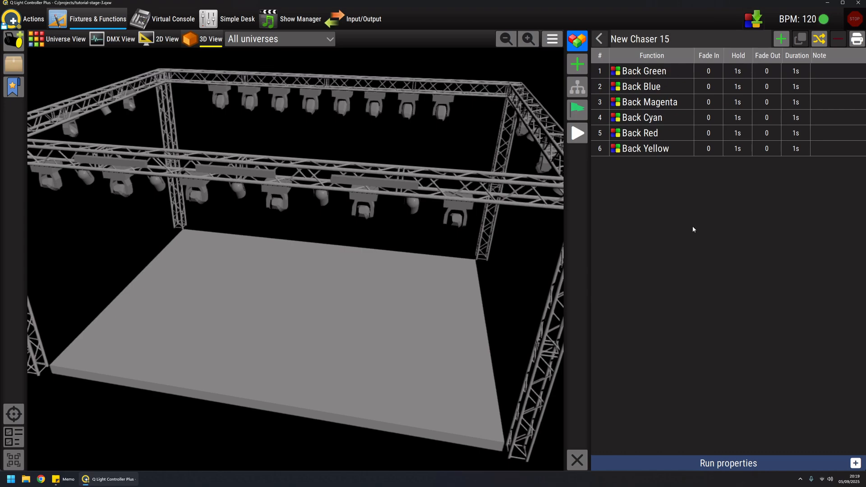
mouse_move(577, 133)
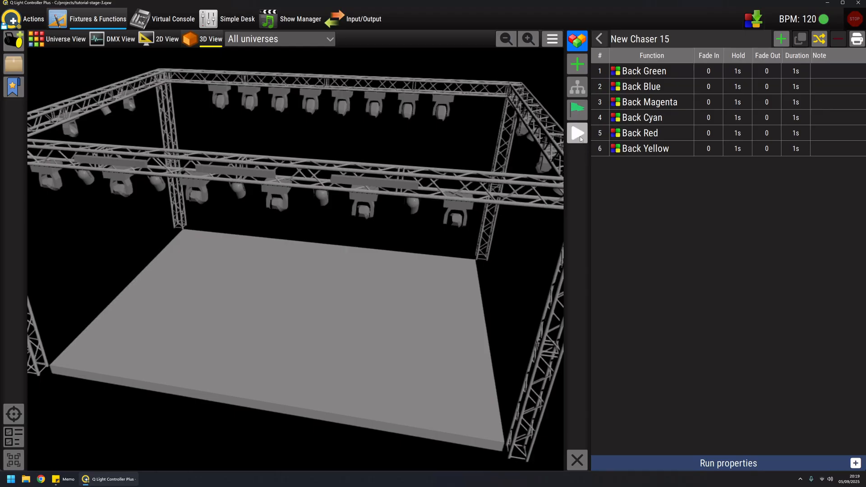
Start previewing New Chaser 15 and bring up the fixtures and groups list
left_click(577, 132)
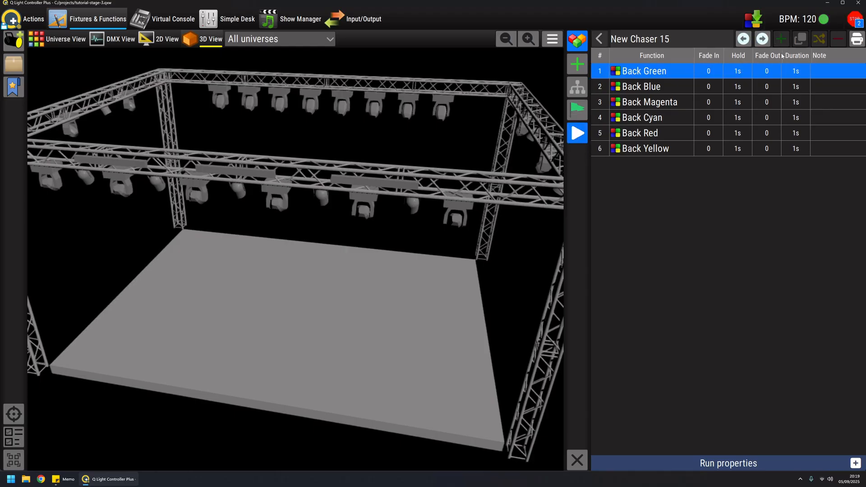
left_click(646, 102)
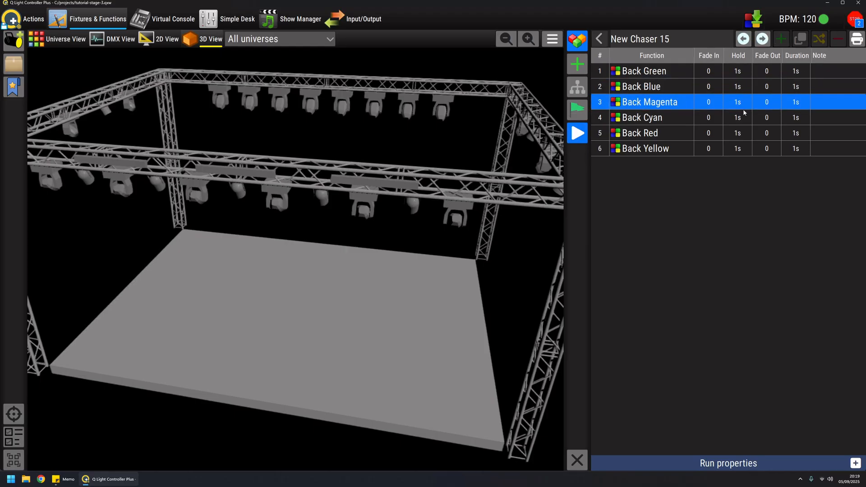
left_click(641, 133)
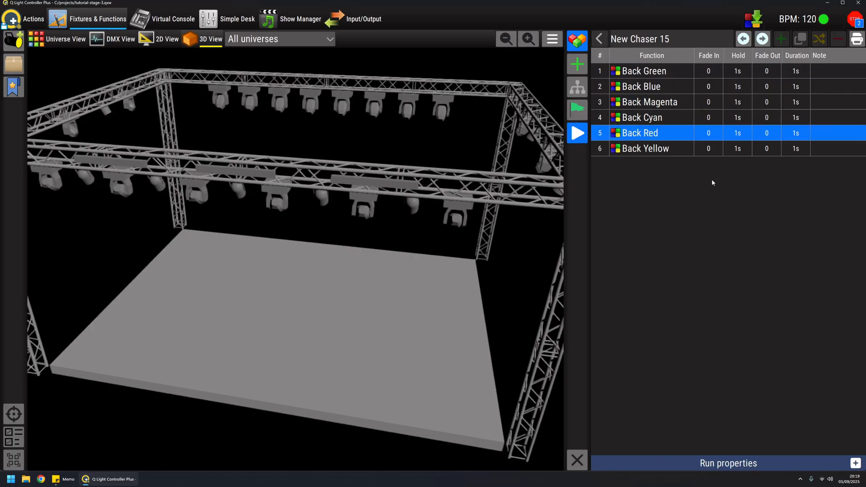
left_click(642, 71)
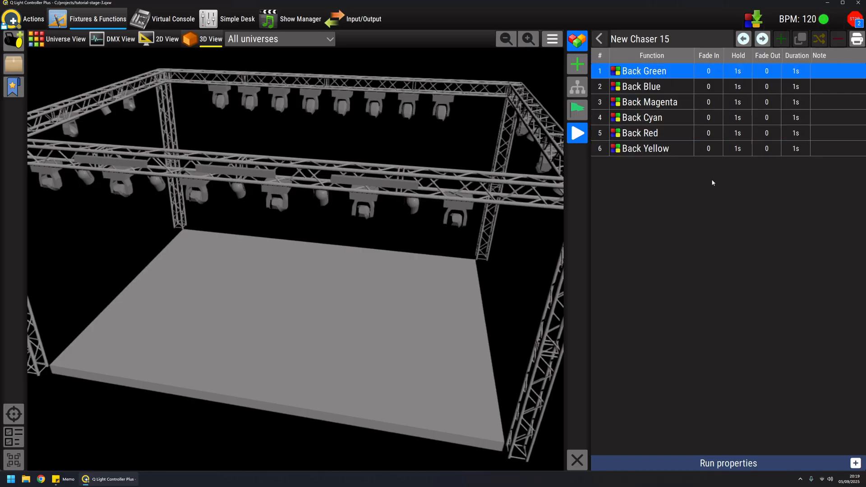
left_click(645, 102)
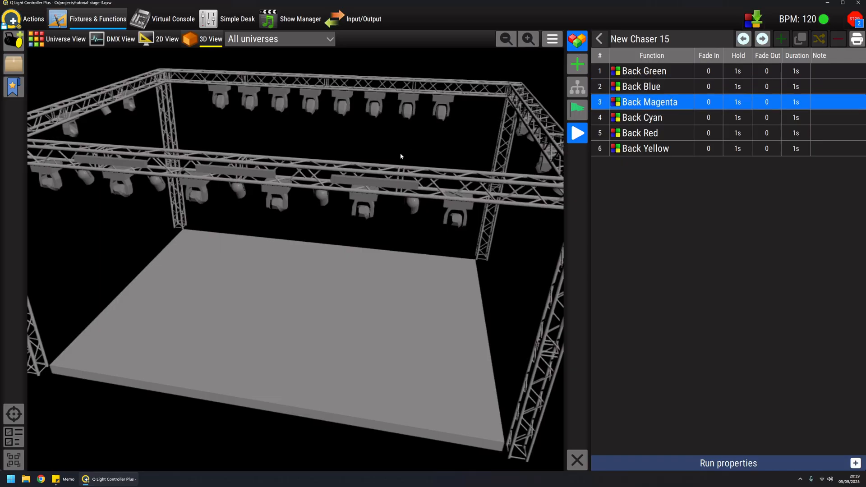
left_click(642, 133)
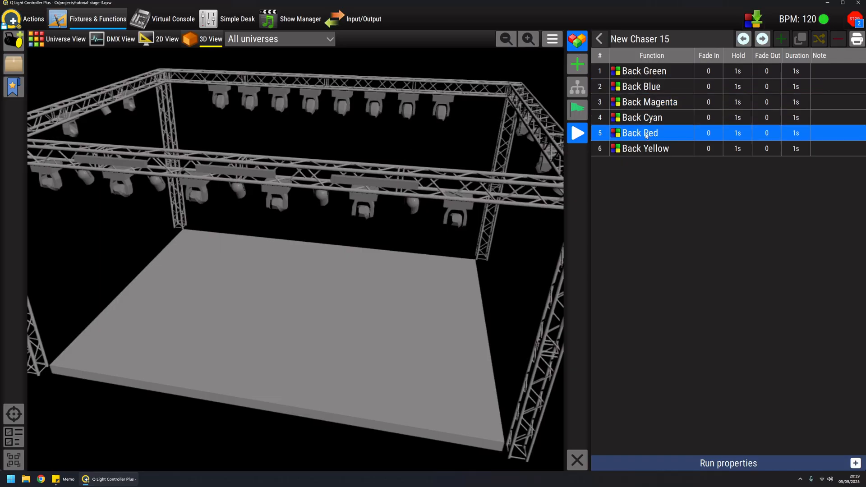
left_click(644, 71)
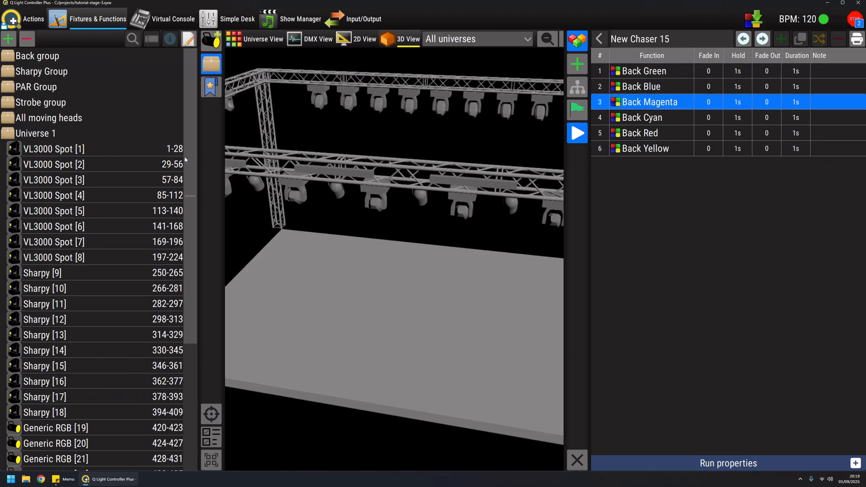
Select the Back group to watch beams cycle green, magenta and red on stage
left_click(39, 55)
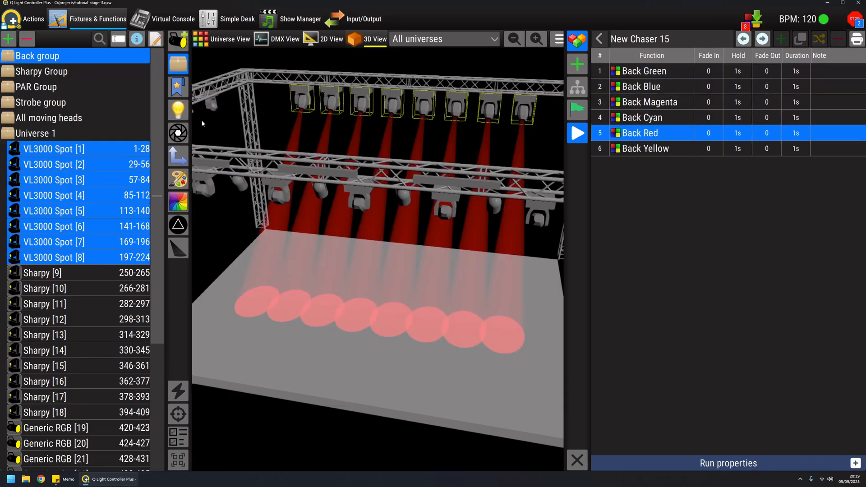
left_click(644, 70)
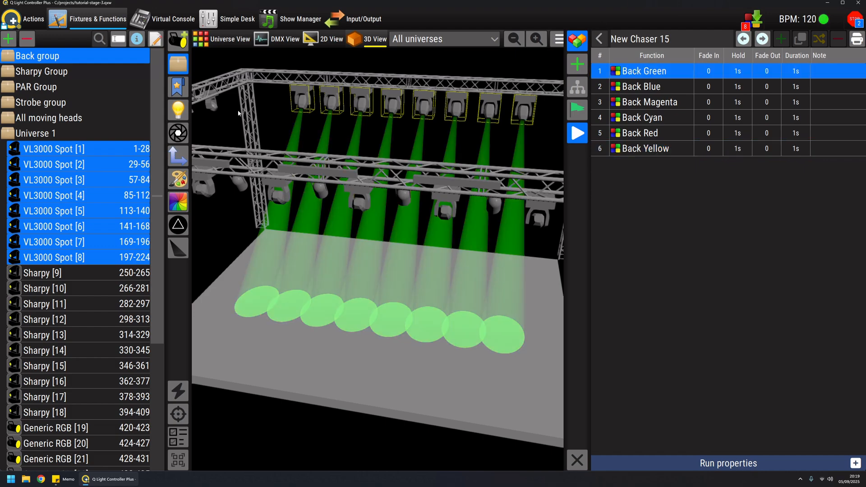
left_click(649, 102)
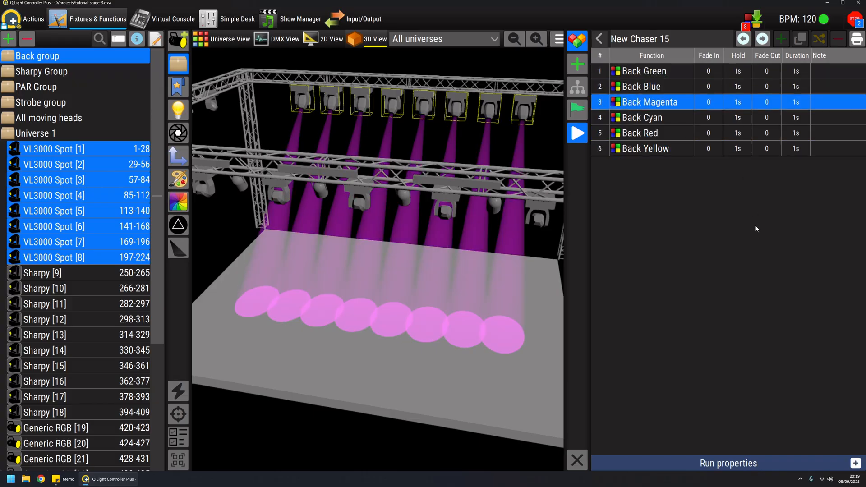
left_click(577, 133)
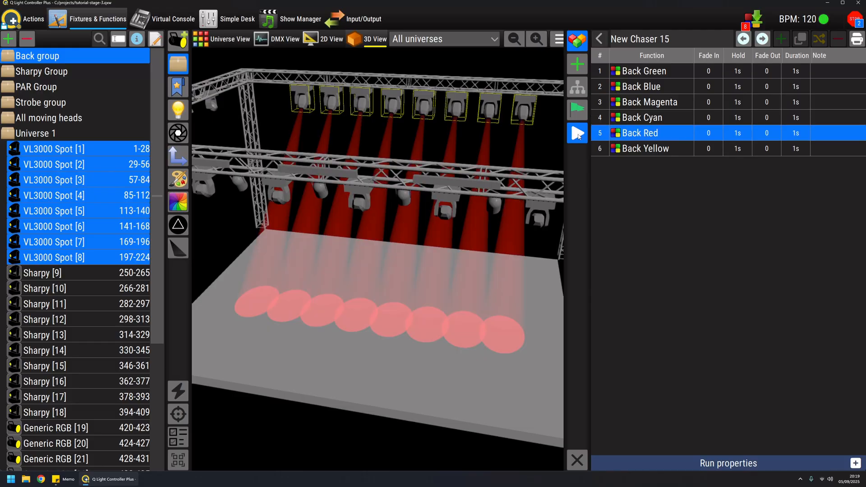
left_click(578, 133)
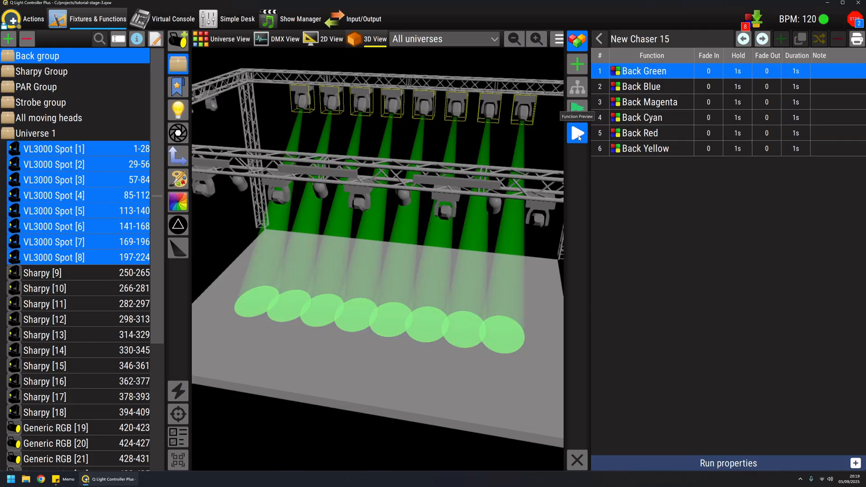
Set New Chaser 15's run direction to Backward and restart its preview
left_click(576, 133)
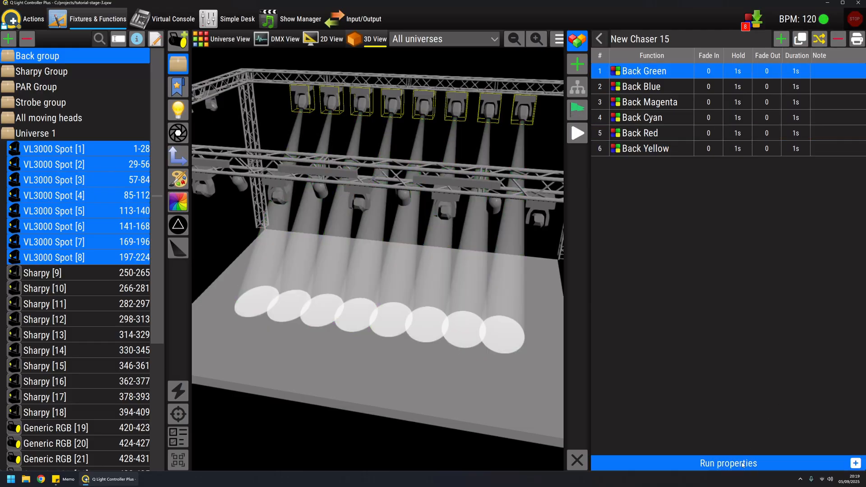
left_click(728, 463)
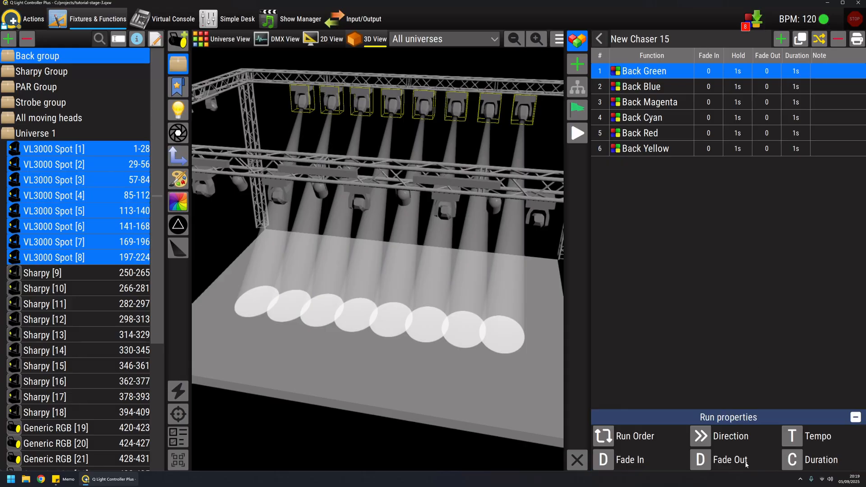
mouse_move(775, 312)
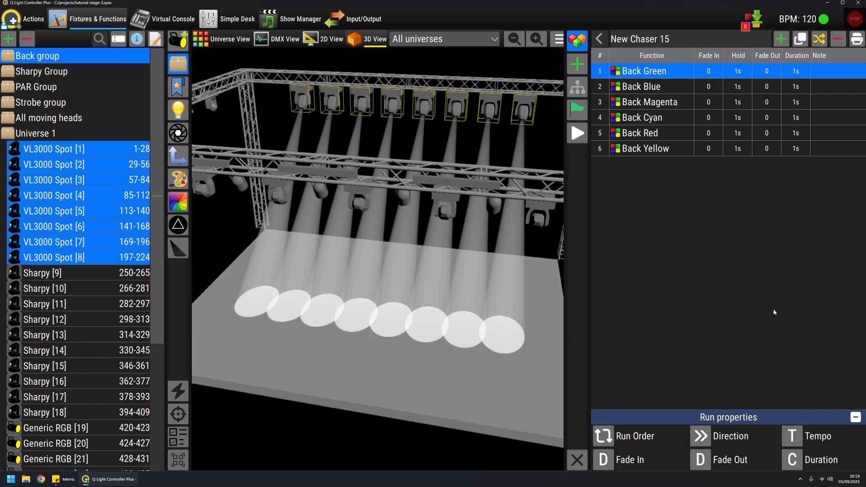
mouse_move(724, 374)
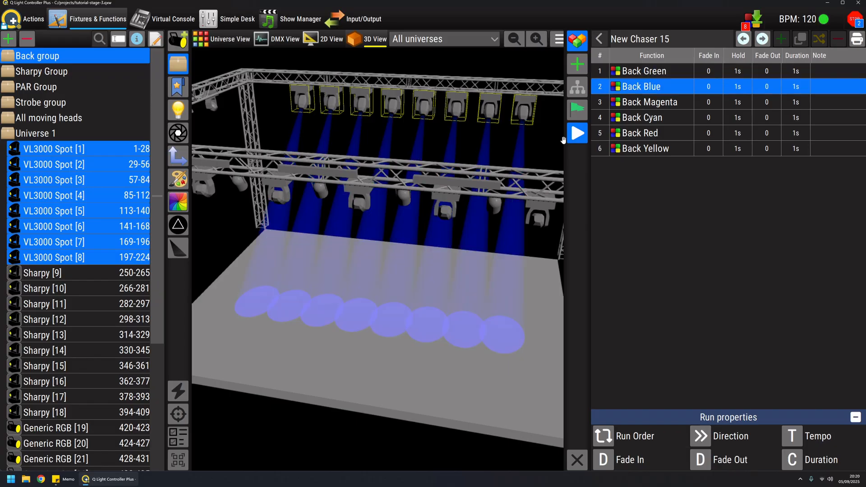
left_click(577, 133)
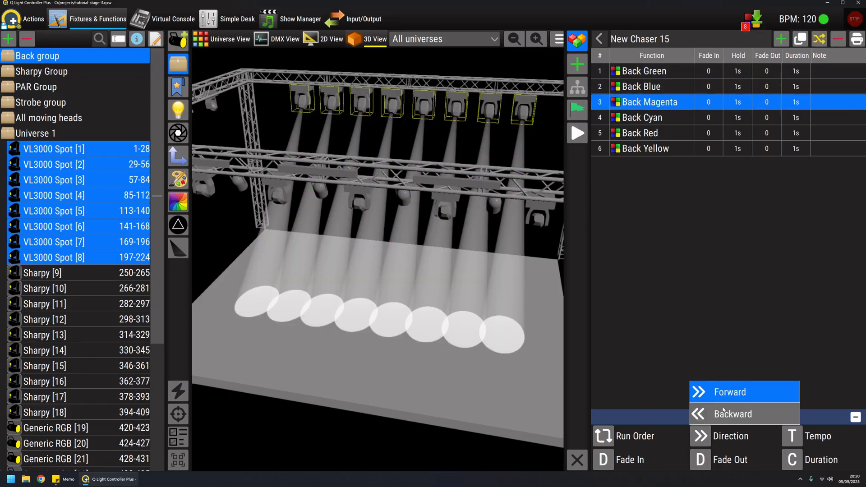
left_click(576, 132)
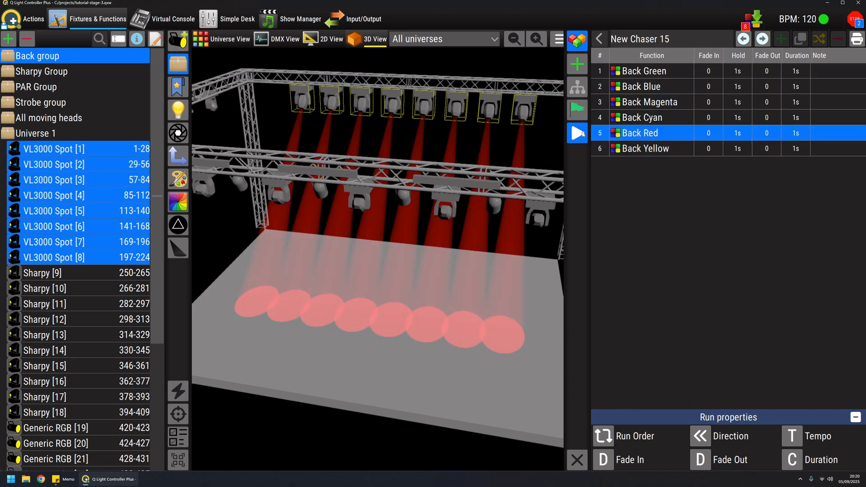
left_click(577, 133)
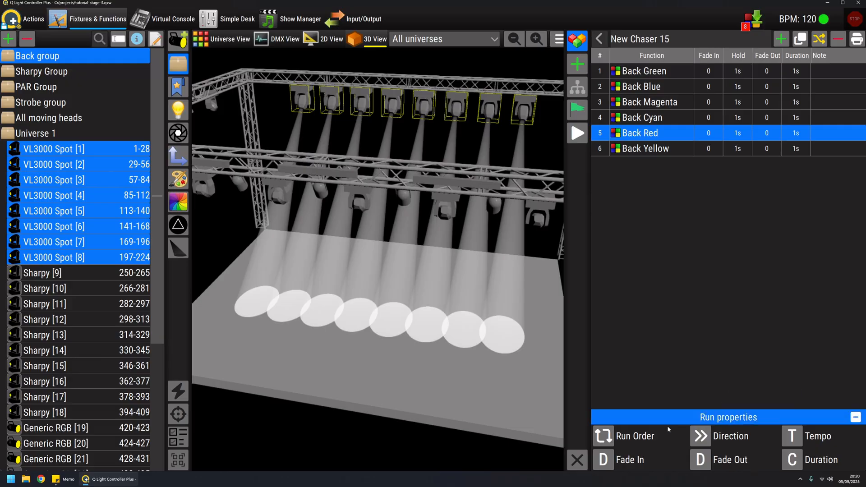
left_click(603, 436)
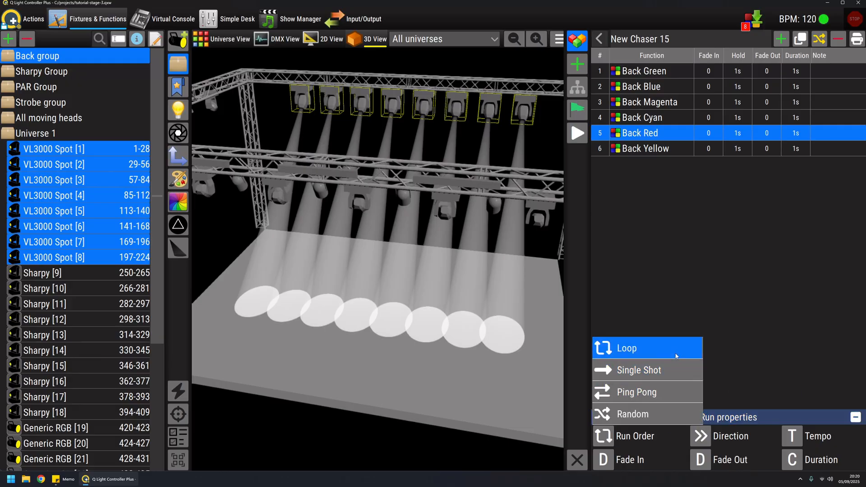
mouse_move(636, 351)
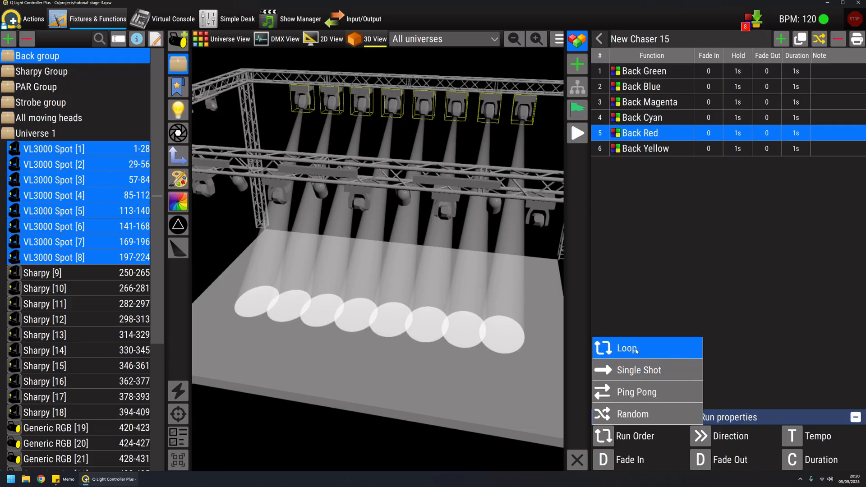
mouse_move(661, 343)
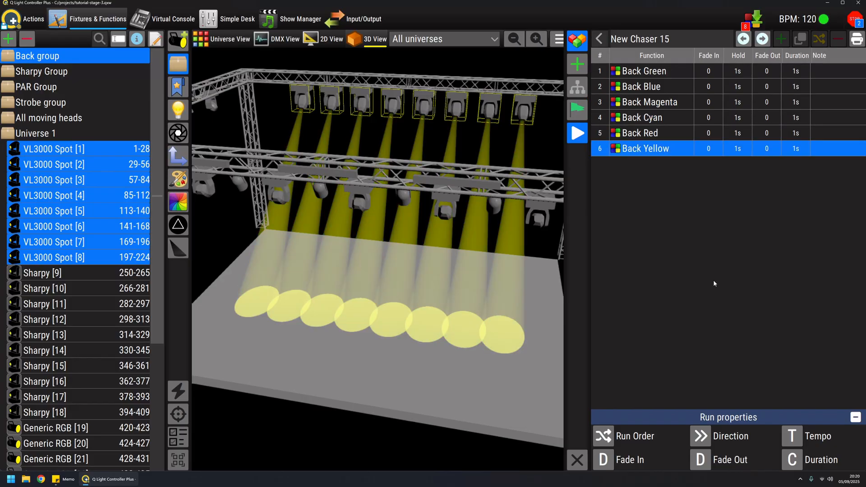
left_click(577, 133)
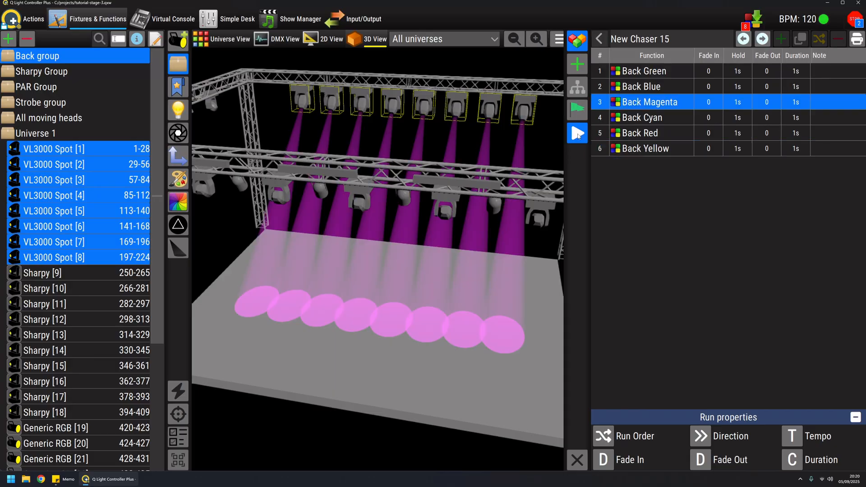
left_click(635, 436)
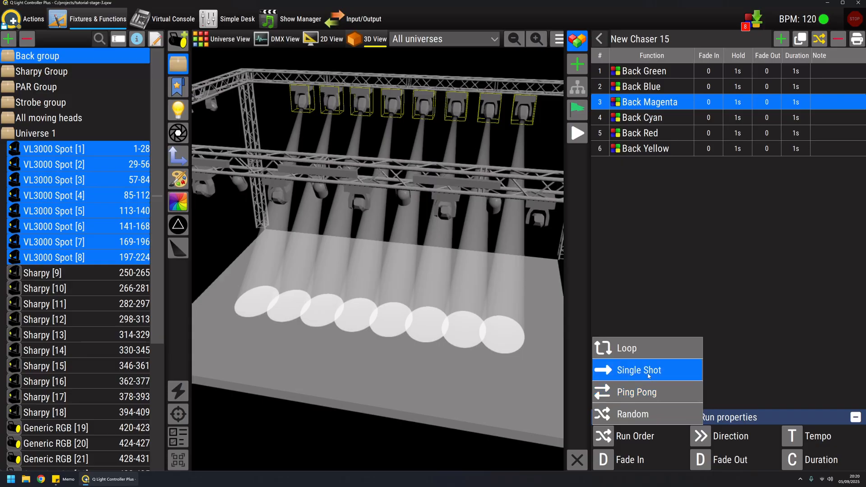
left_click(638, 370)
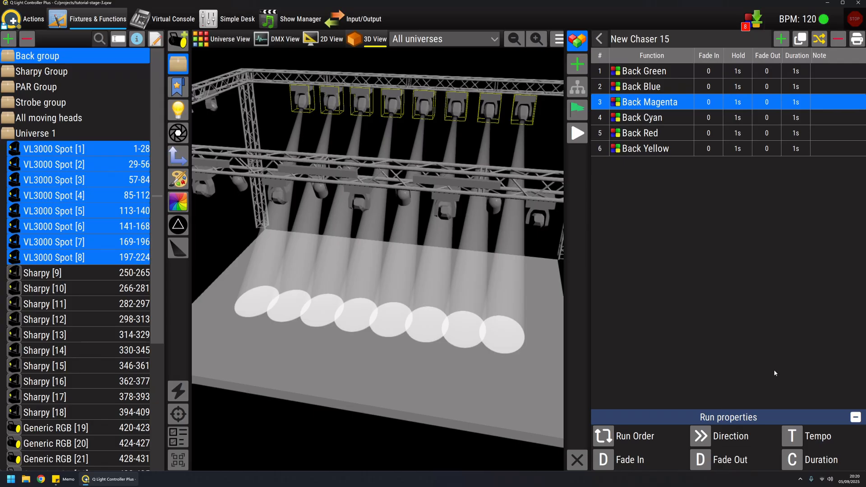
mouse_move(734, 296)
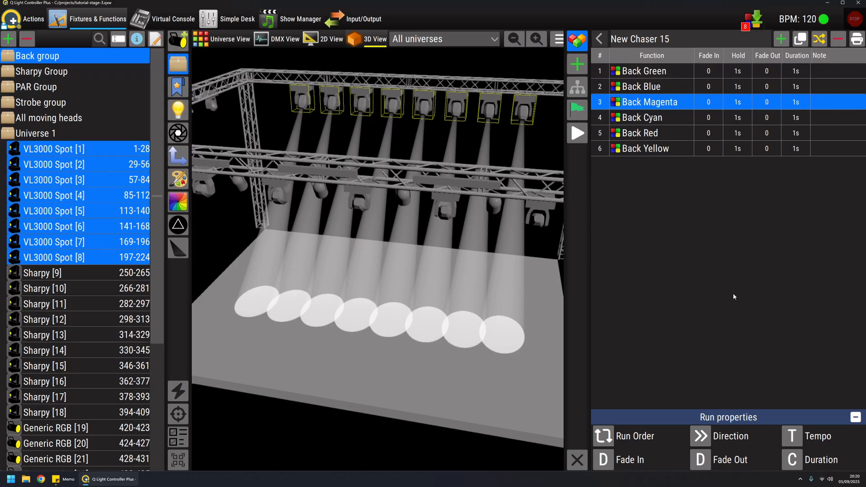
mouse_move(717, 388)
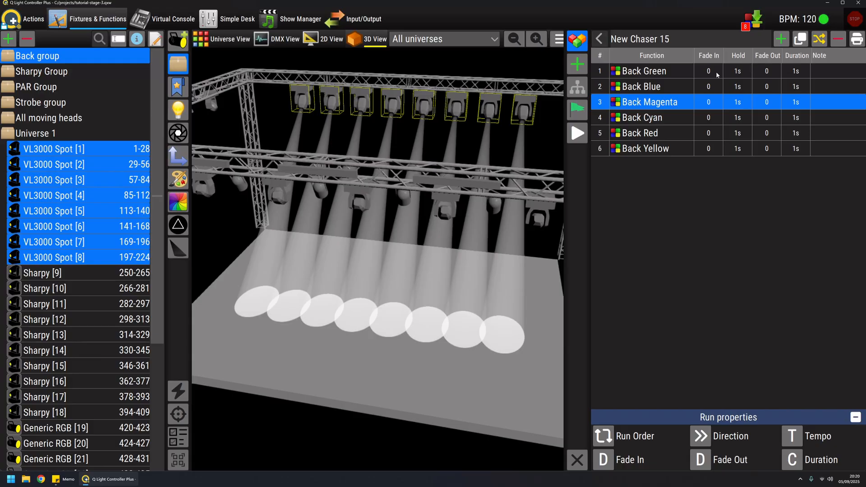
mouse_move(735, 86)
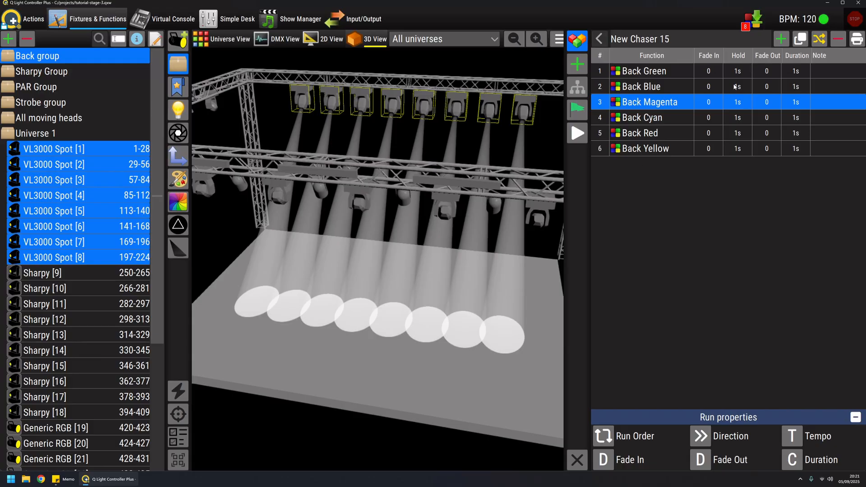
mouse_move(742, 73)
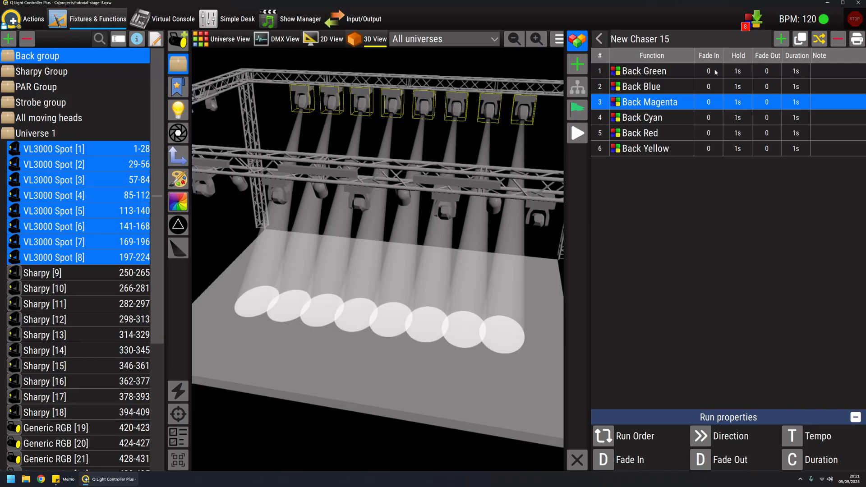
mouse_move(647, 402)
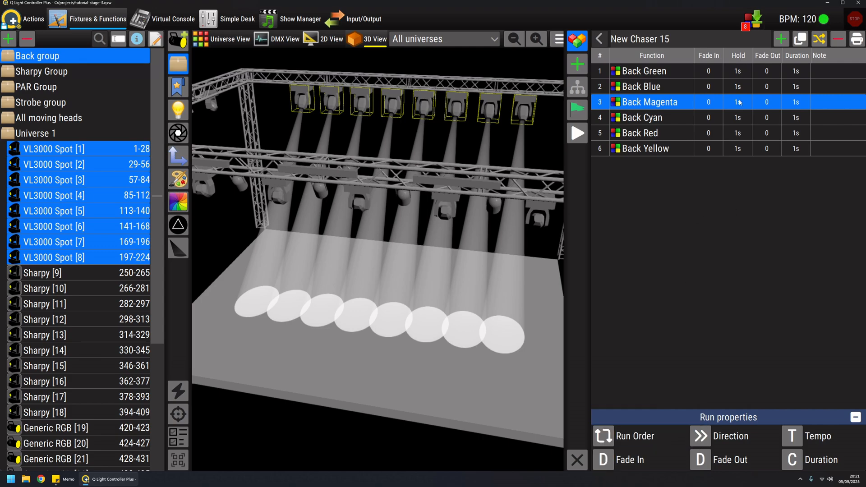
Add two seconds to New Chaser 15's step hold so each step holds 3s
left_click(738, 101)
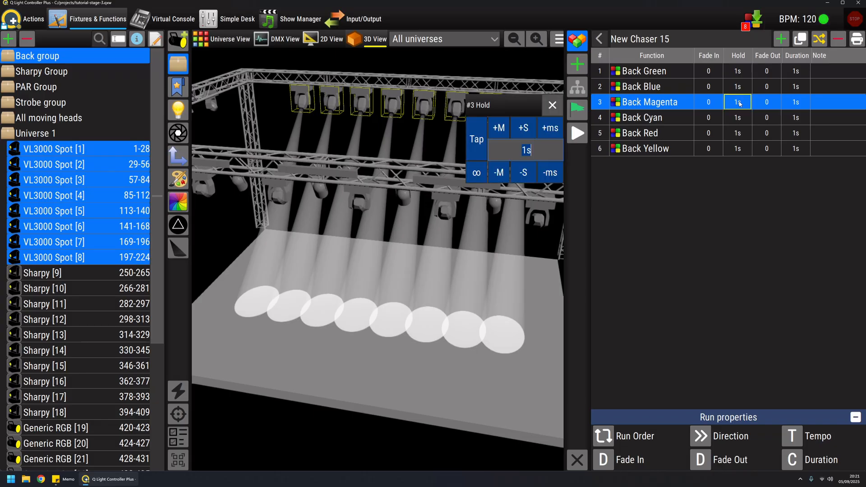
left_click(523, 128)
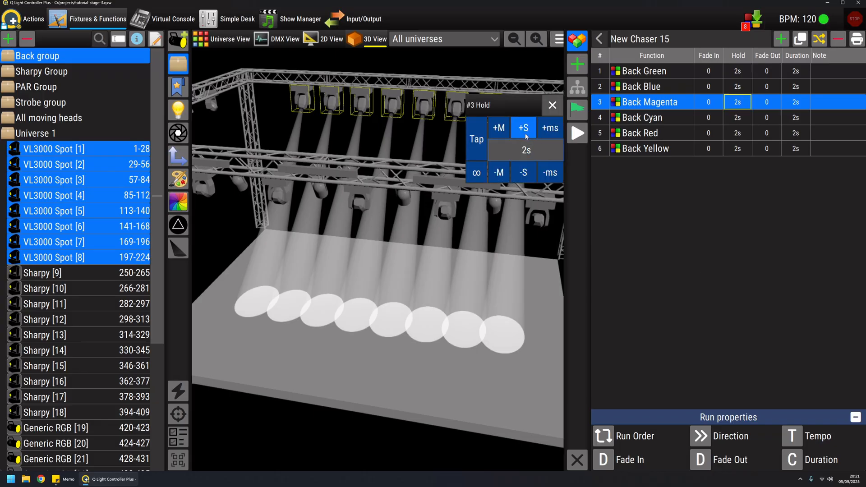
left_click(523, 127)
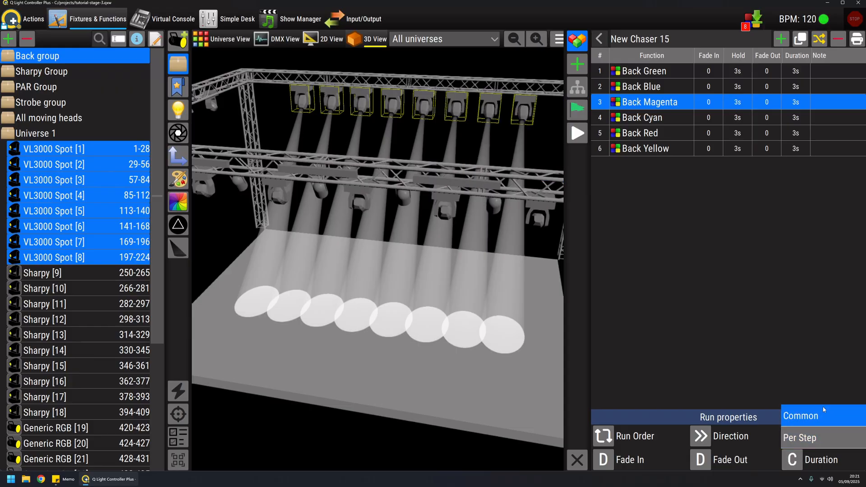
Give New Chaser 15's steps a common 1s fade-in and a 1s hold
left_click(800, 415)
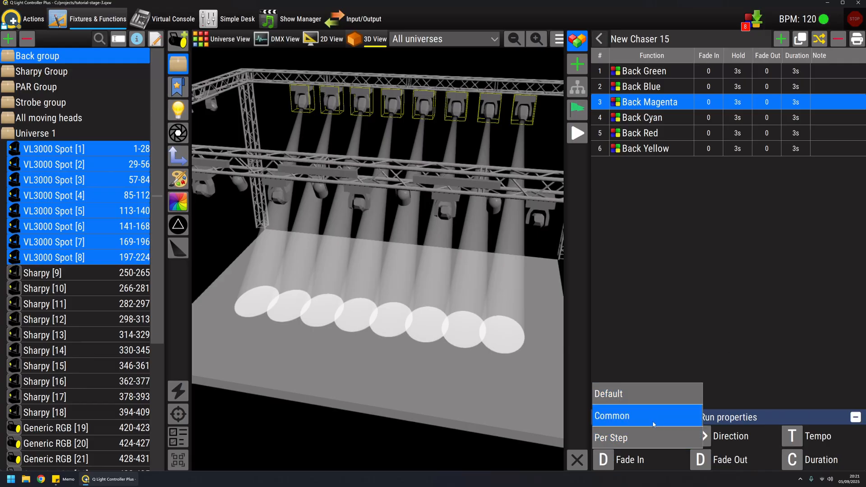
mouse_move(637, 419)
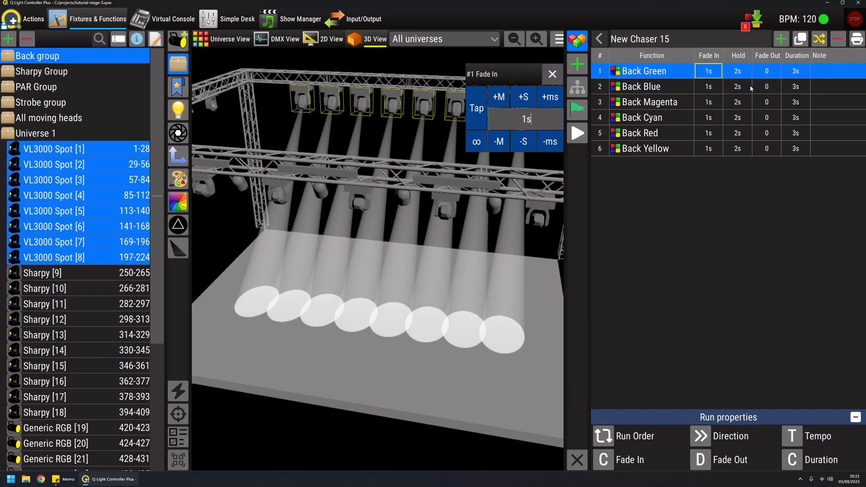
mouse_move(734, 77)
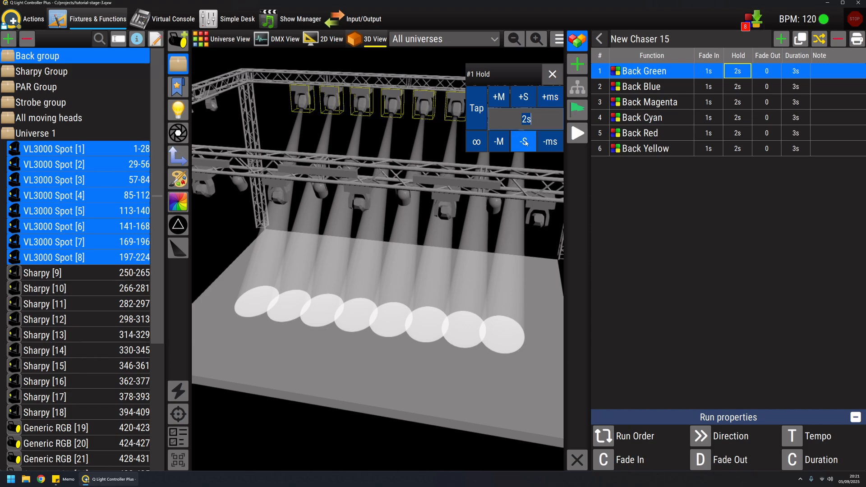
left_click(523, 141)
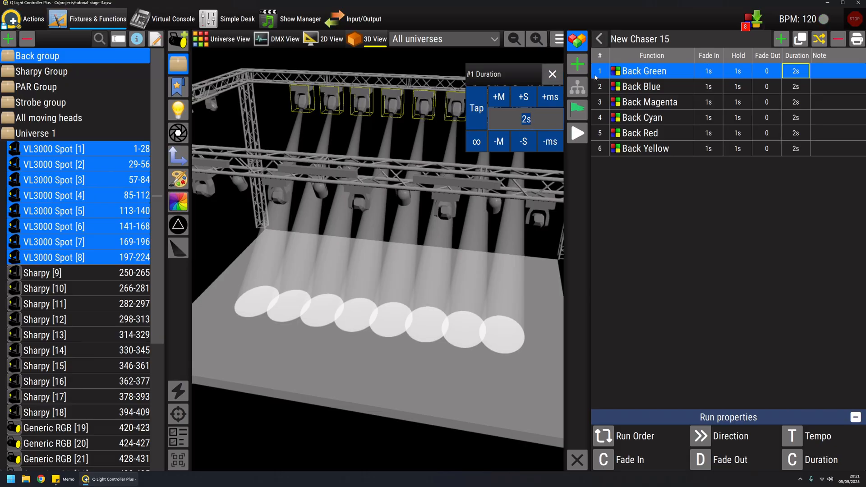
left_click(552, 74)
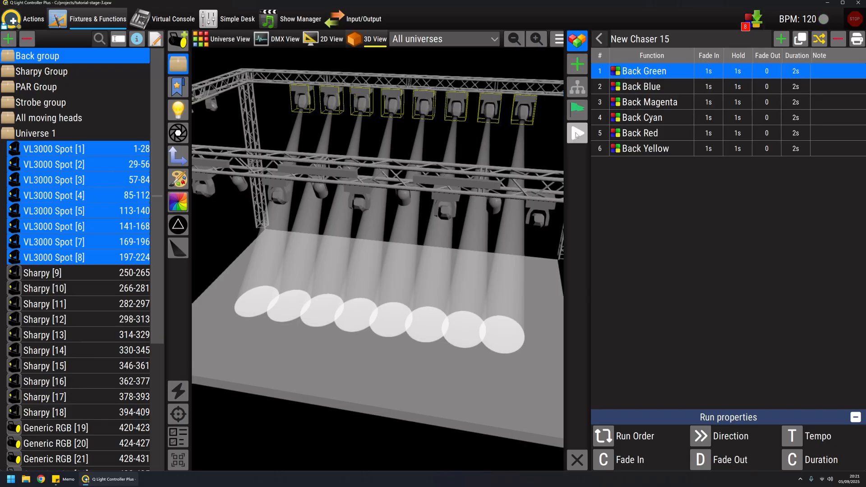
Preview New Chaser 15 as the back beams fade through magenta, green, pink and yellow
left_click(577, 134)
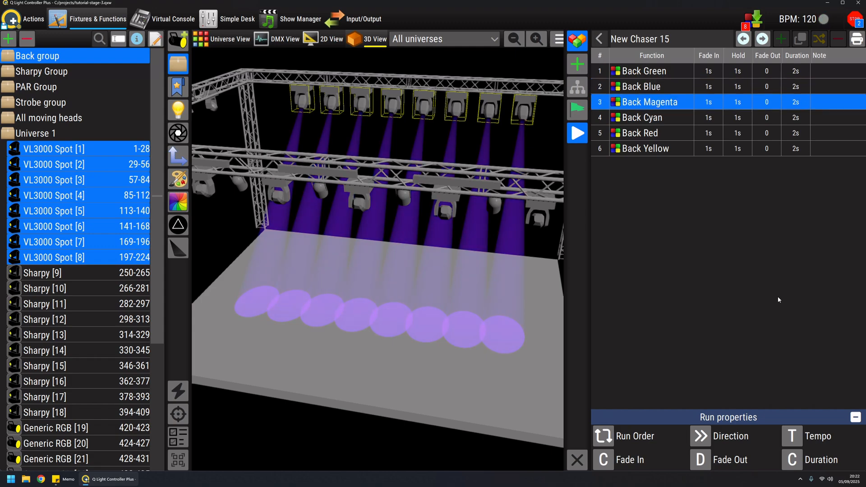
left_click(647, 117)
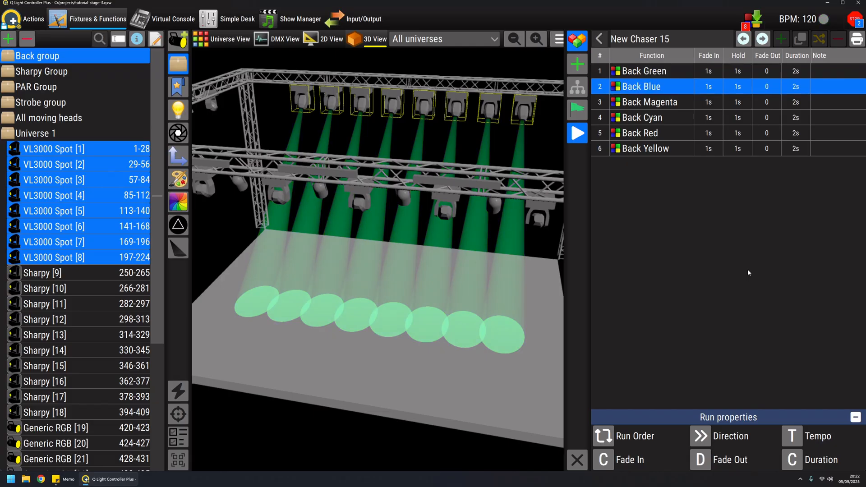
left_click(649, 102)
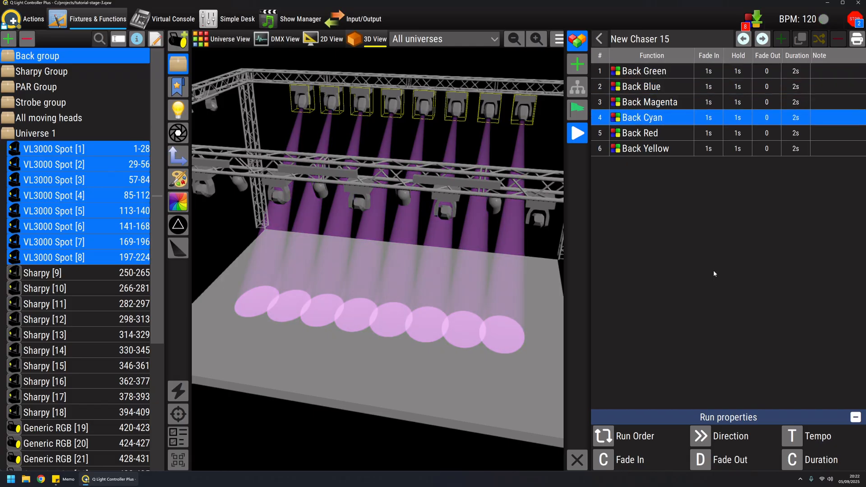
left_click(577, 133)
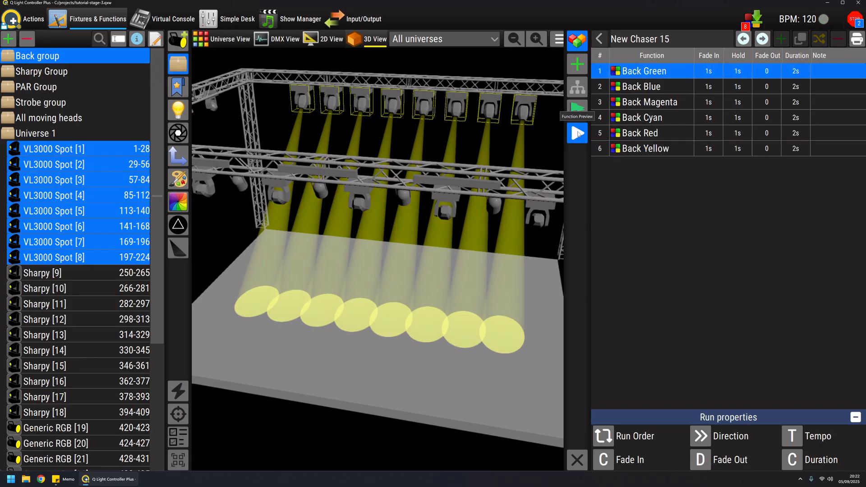
Stop the chaser preview and select Back Dimmer 50% together with New Chaser 15
left_click(577, 134)
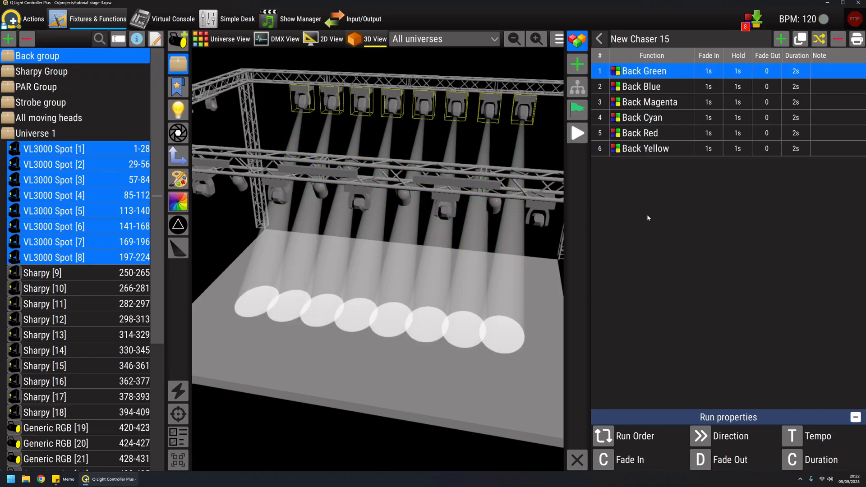
mouse_move(691, 219)
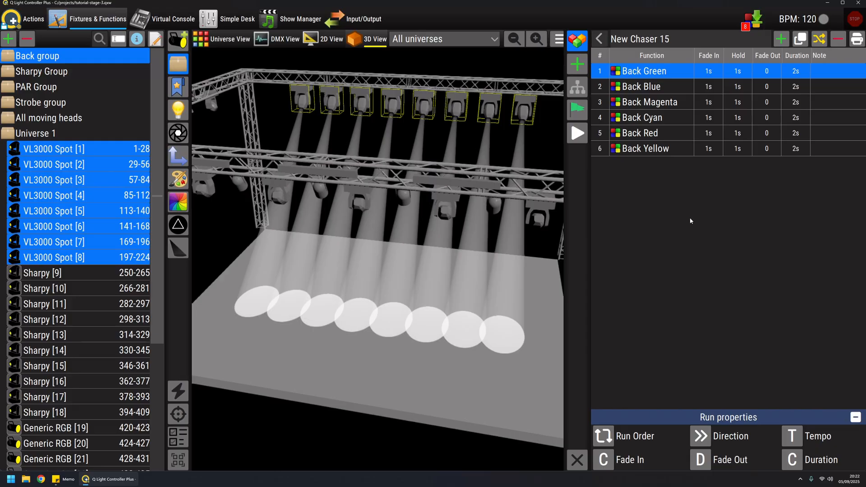
mouse_move(644, 129)
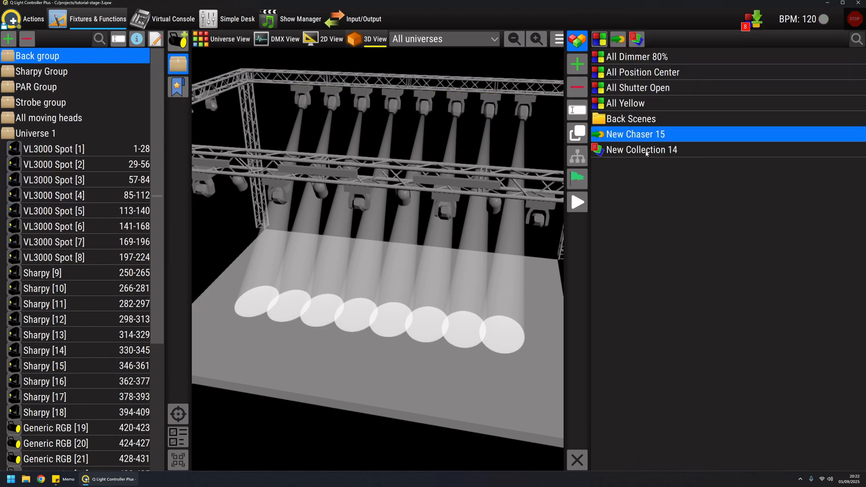
mouse_move(614, 122)
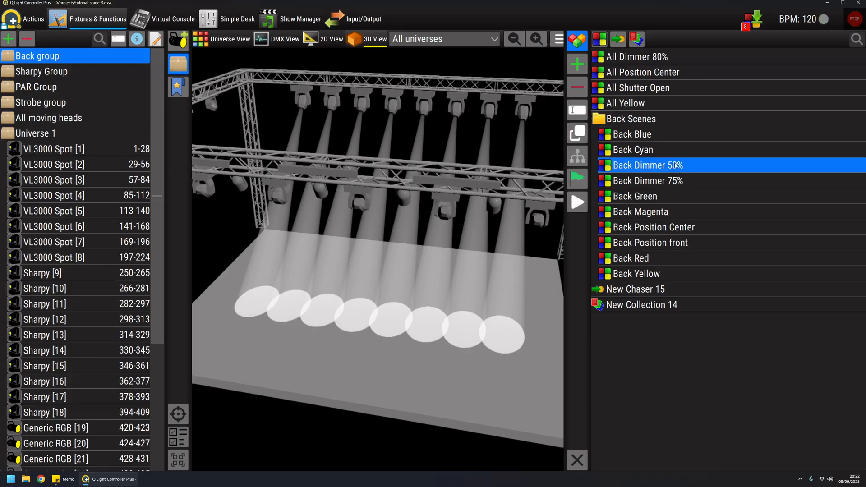
left_click(636, 288)
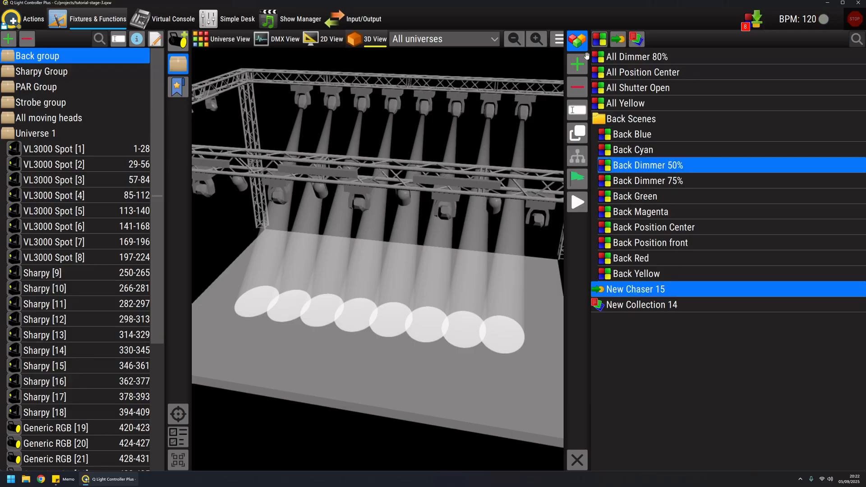
Create New Collection 16 from Back Dimmer 50% and New Chaser 15
left_click(577, 64)
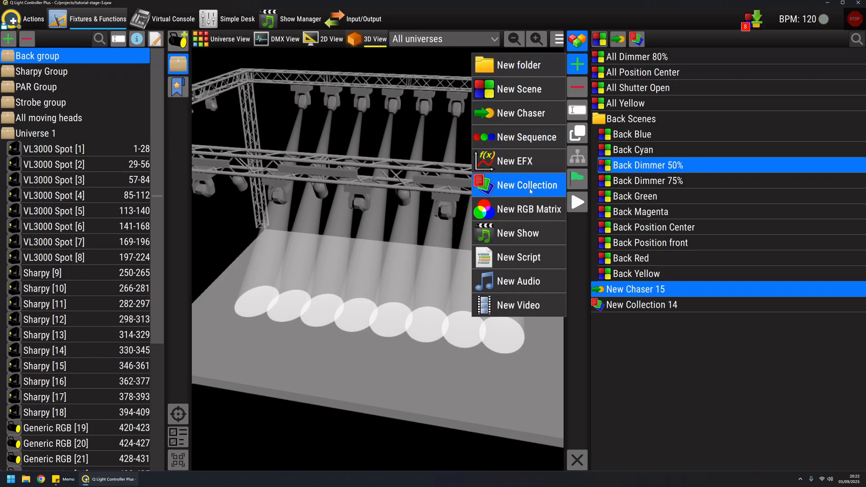
left_click(527, 186)
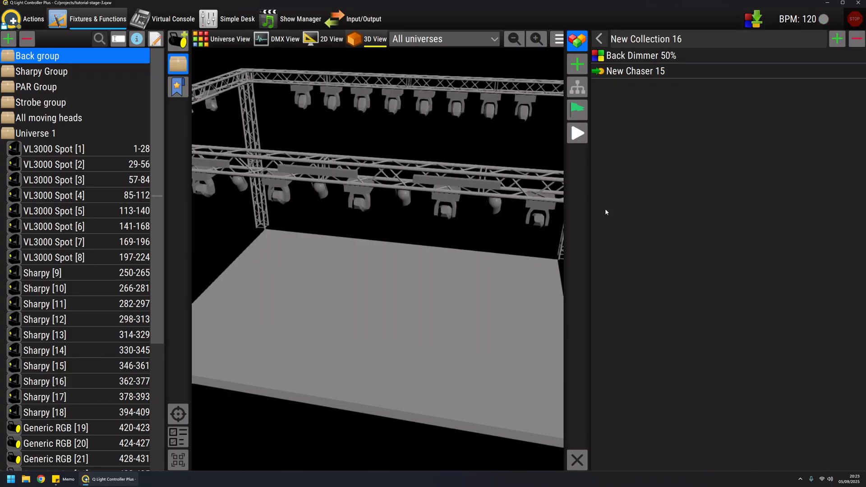
left_click(576, 133)
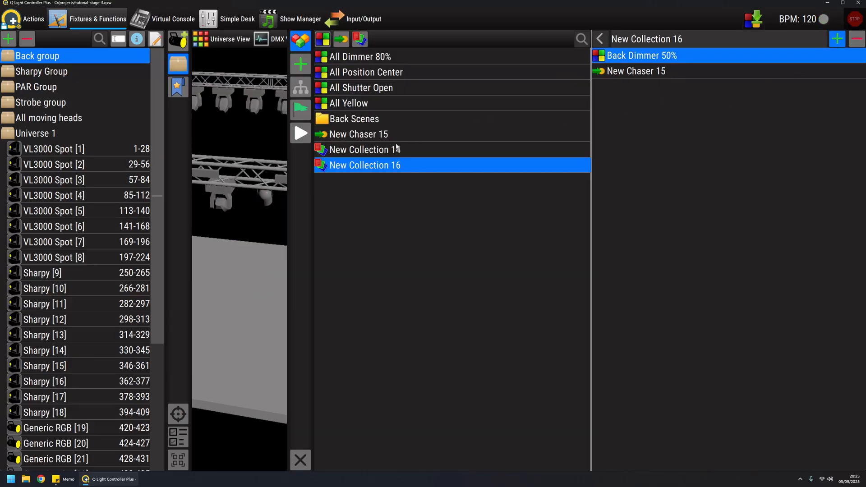
Swap Back Dimmer 75% into New Collection 16, then preview and stop the red beams
double_click(354, 119)
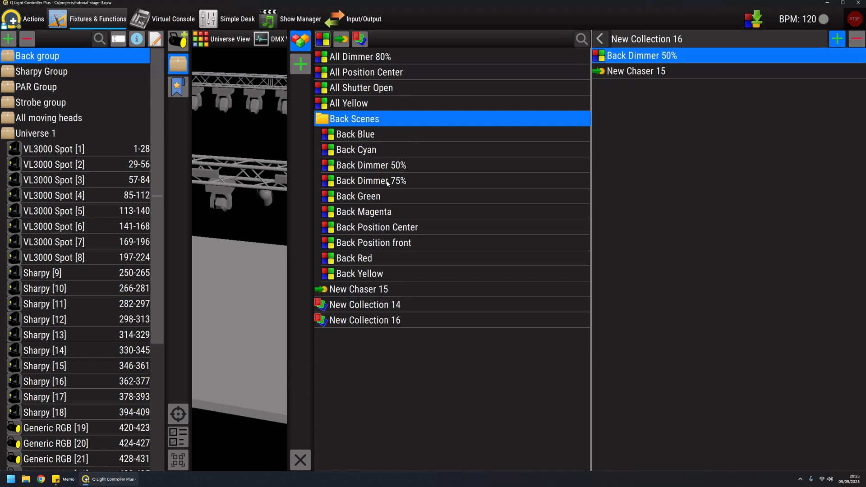
left_click_drag(372, 181, 718, 124)
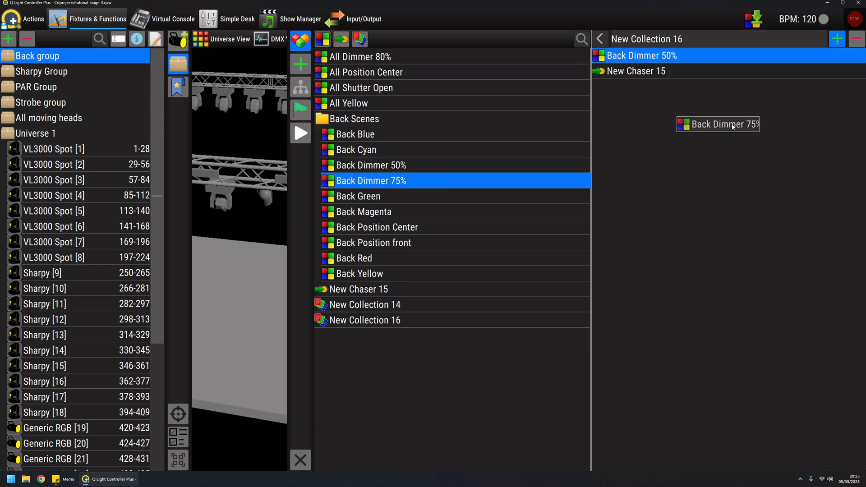
left_click_drag(718, 124, 641, 70)
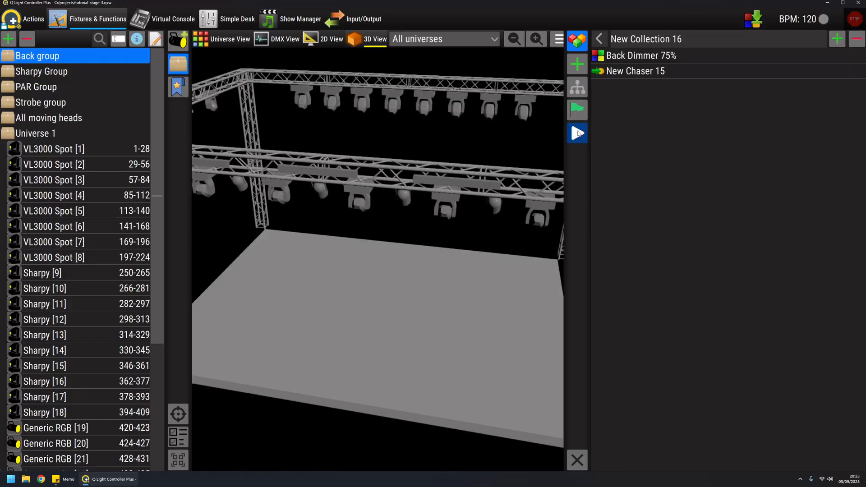
left_click(577, 133)
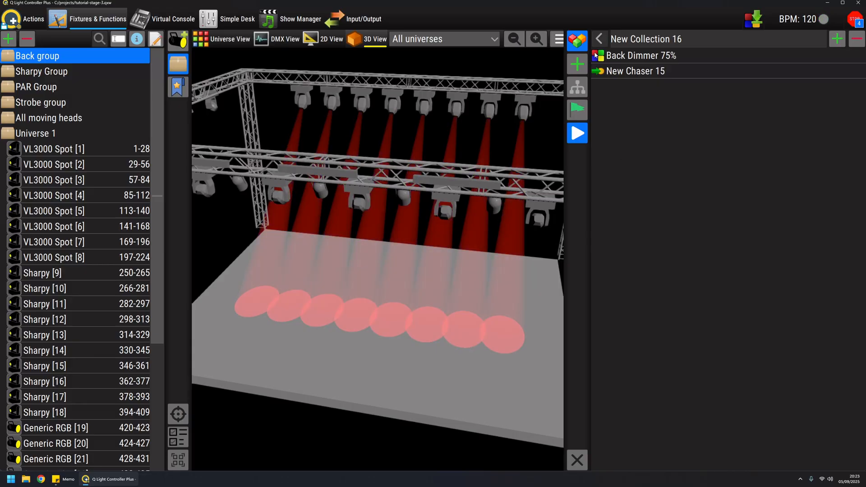
left_click(577, 133)
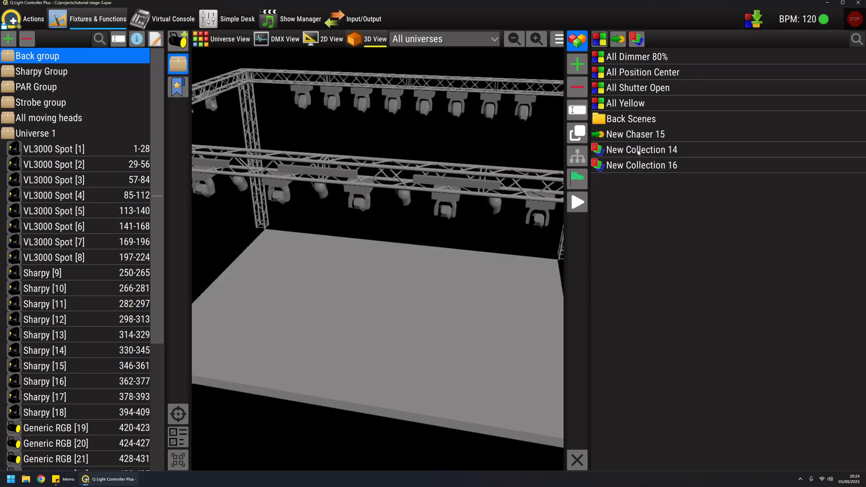
Rename New Collection 14 to 'back front'
double_click(642, 149)
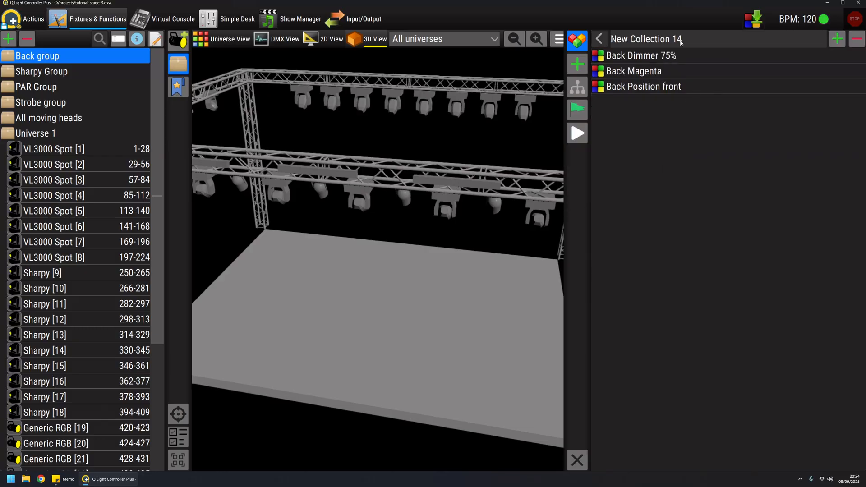
double_click(646, 39)
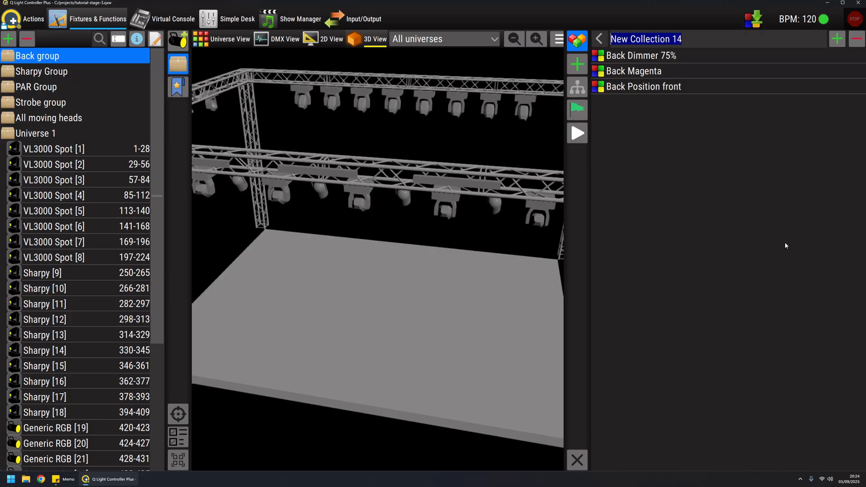
type("back front")
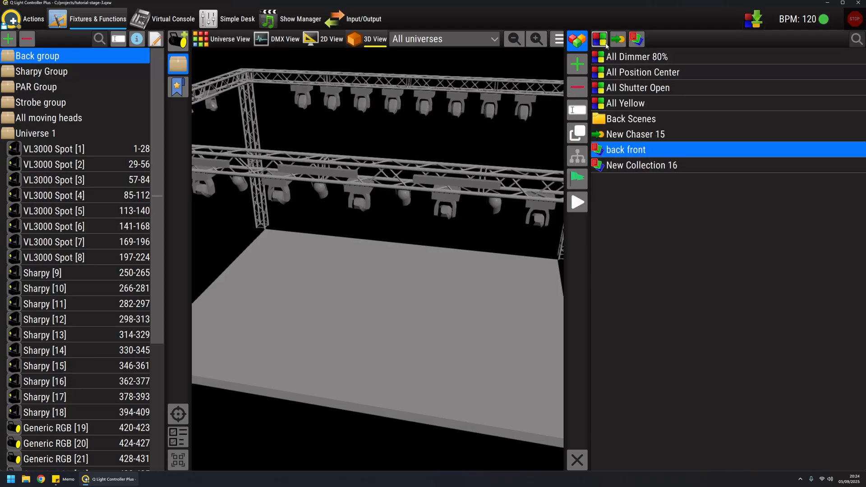
left_click(630, 119)
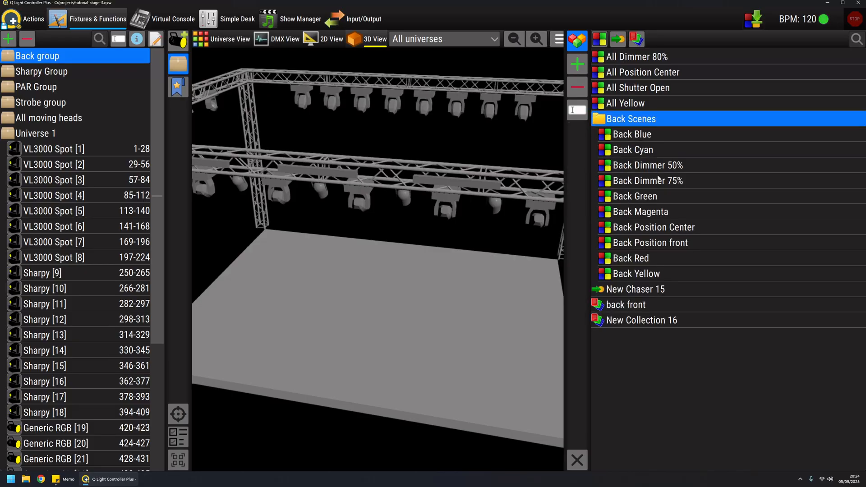
mouse_move(667, 170)
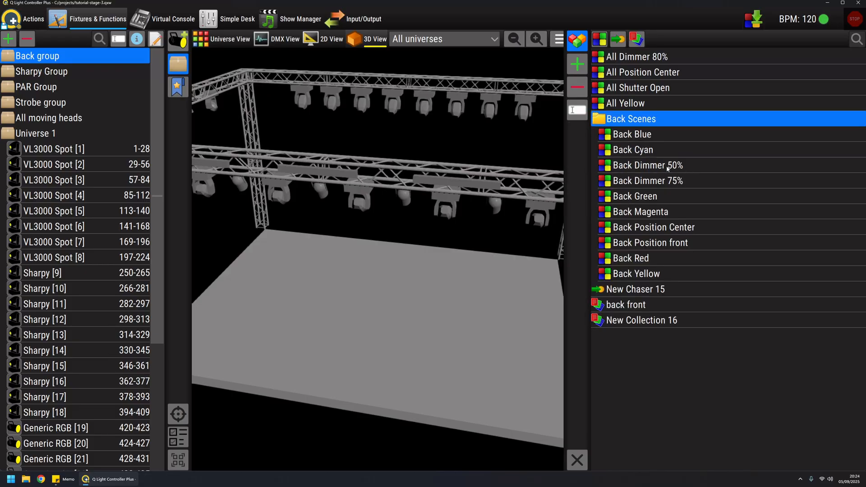
Create a new collection from Back Dimmer 50%, Back Green and Back Position Center
left_click(648, 165)
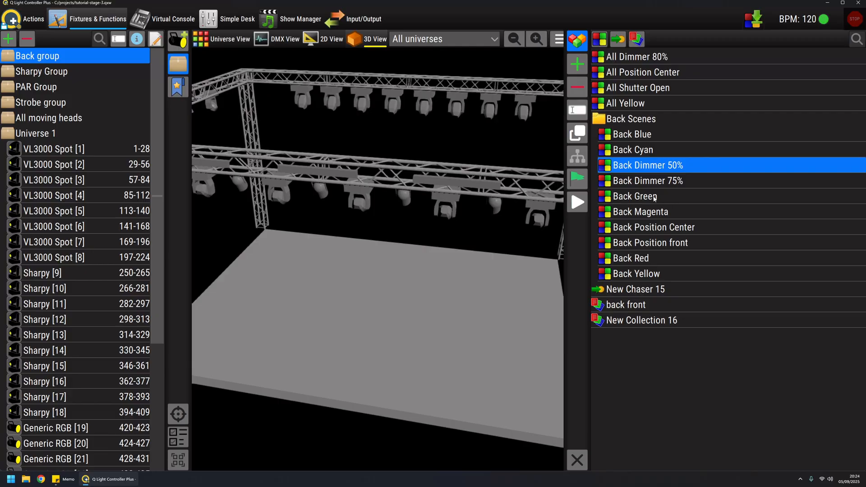
left_click(634, 197)
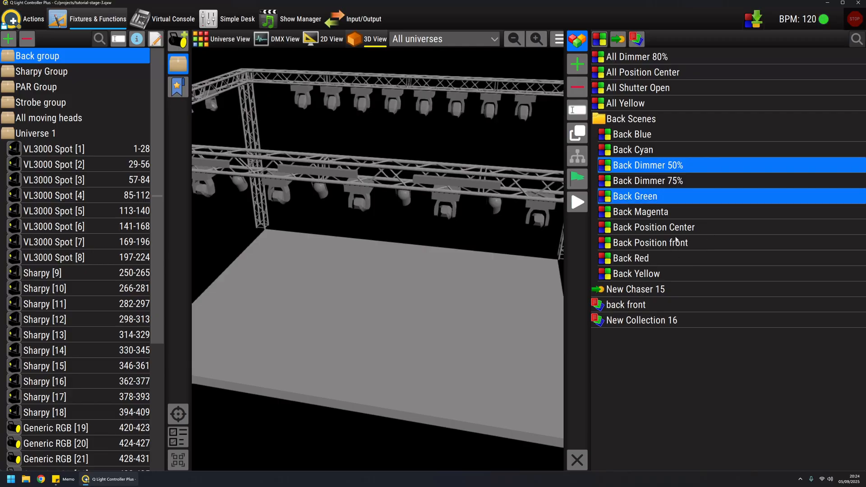
left_click(654, 227)
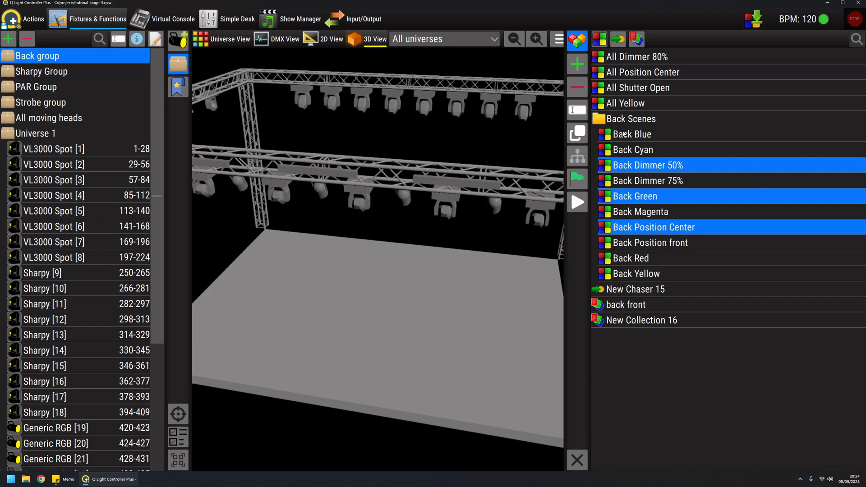
left_click(577, 63)
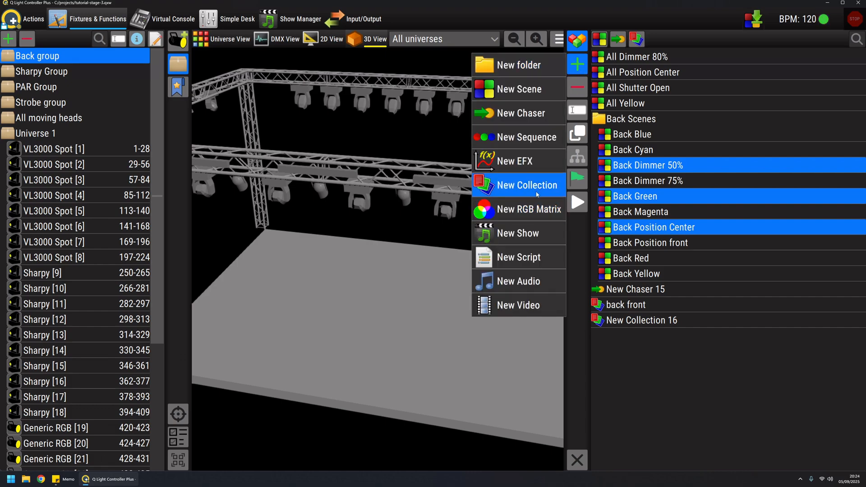
left_click(527, 185)
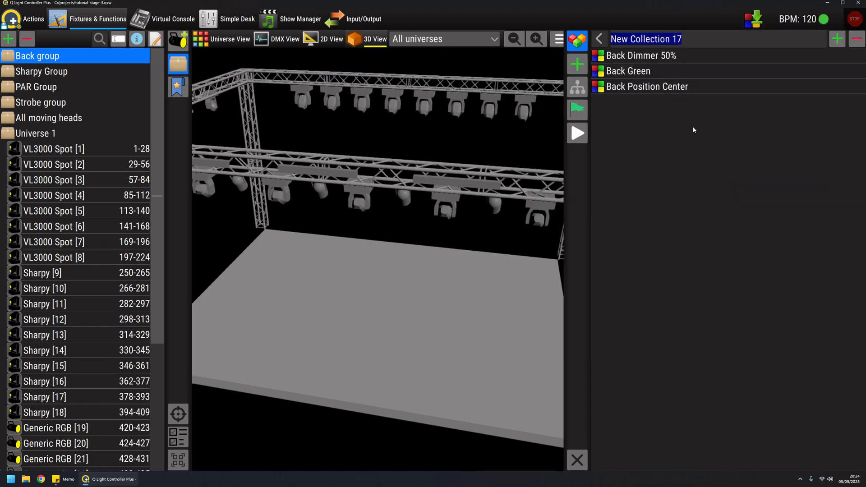
Name the new collection 'Back green center'
type("Ba")
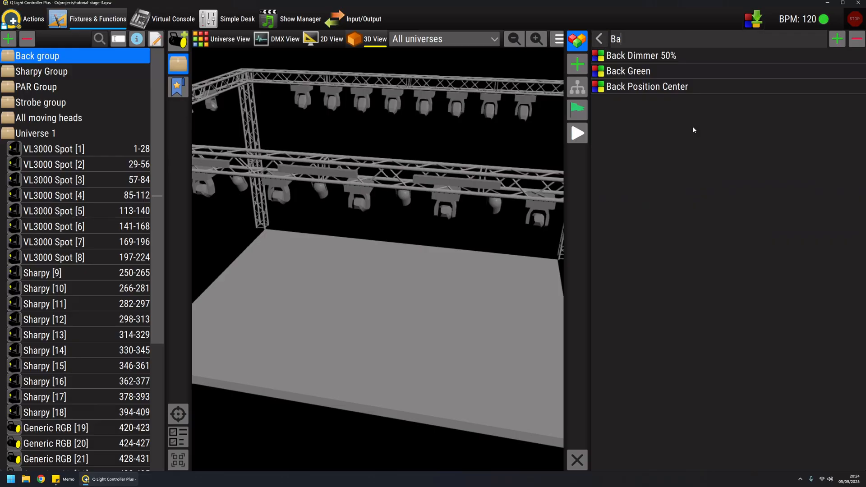
type("ck")
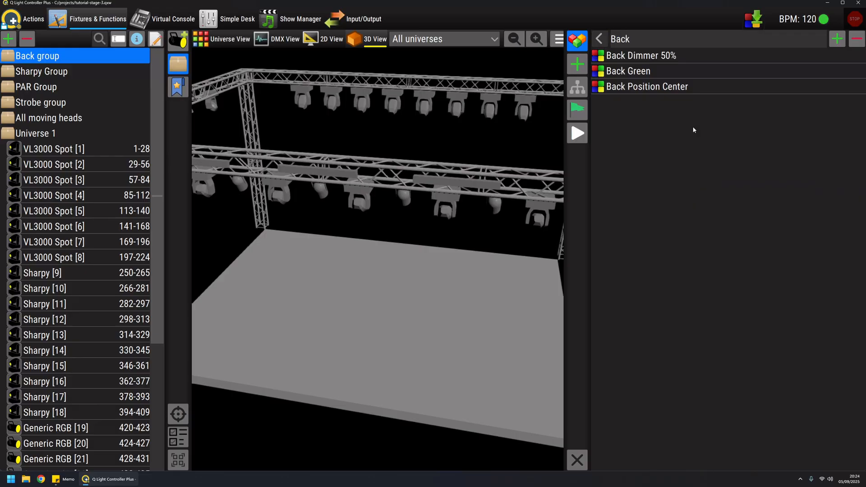
type("green")
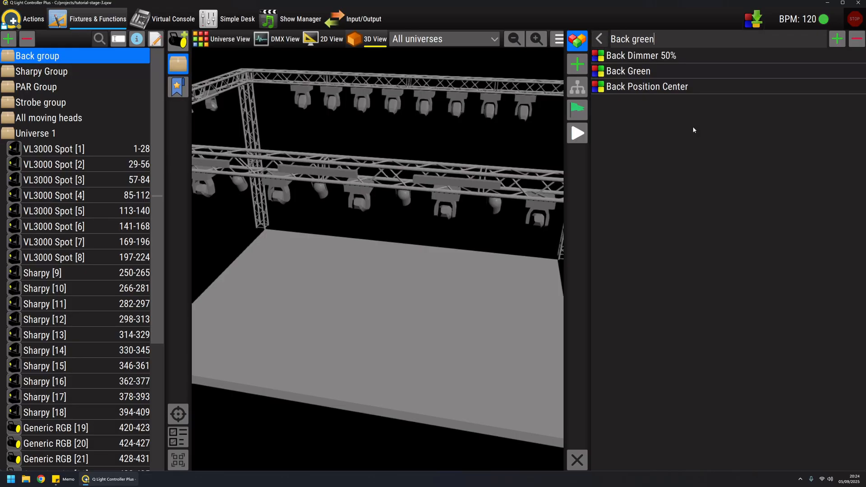
type("center")
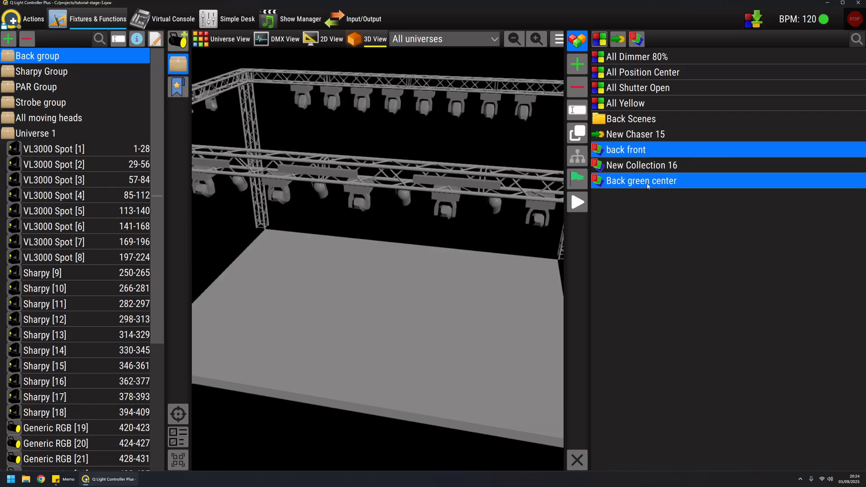
Create New Chaser 18 from back front and Back green center, previewing it in an enlarged 3D view
left_click(577, 64)
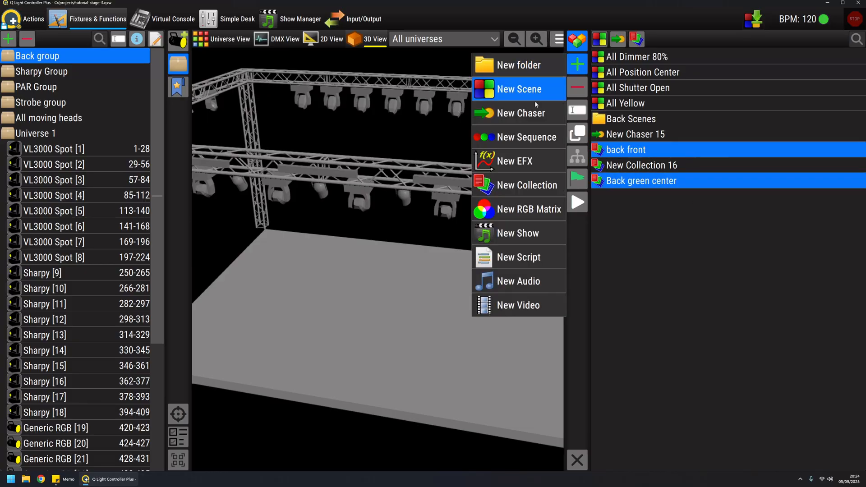
left_click(518, 113)
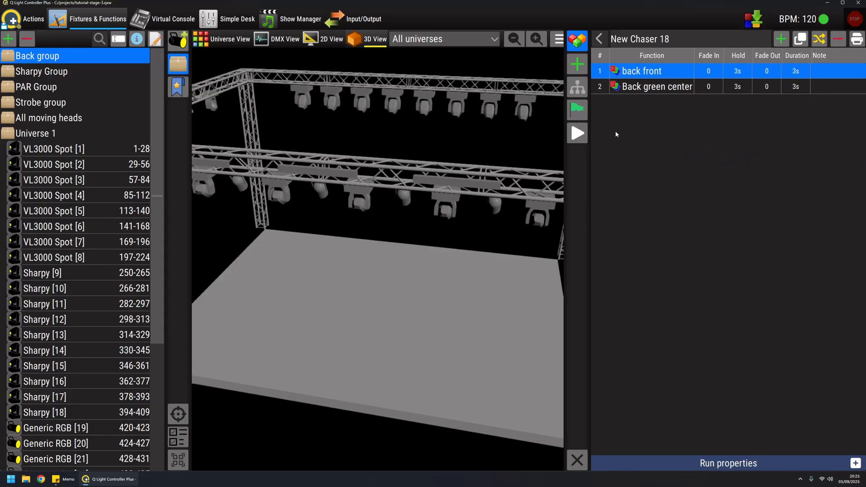
left_click(577, 133)
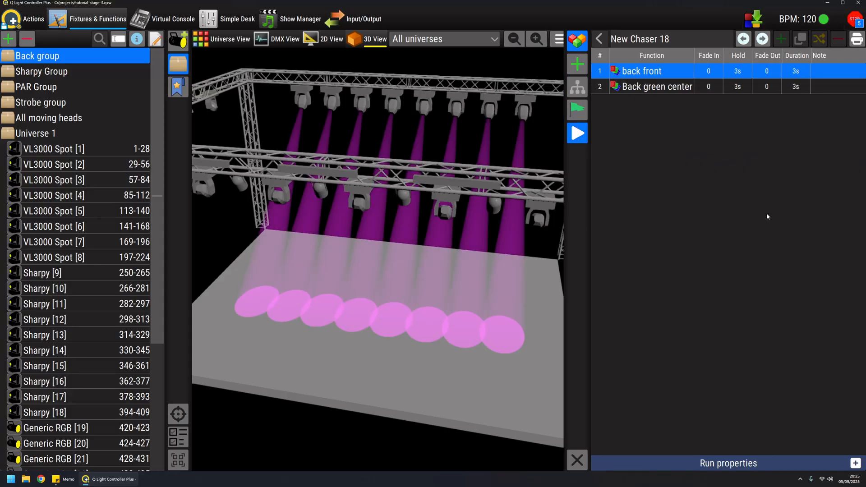
left_click(658, 87)
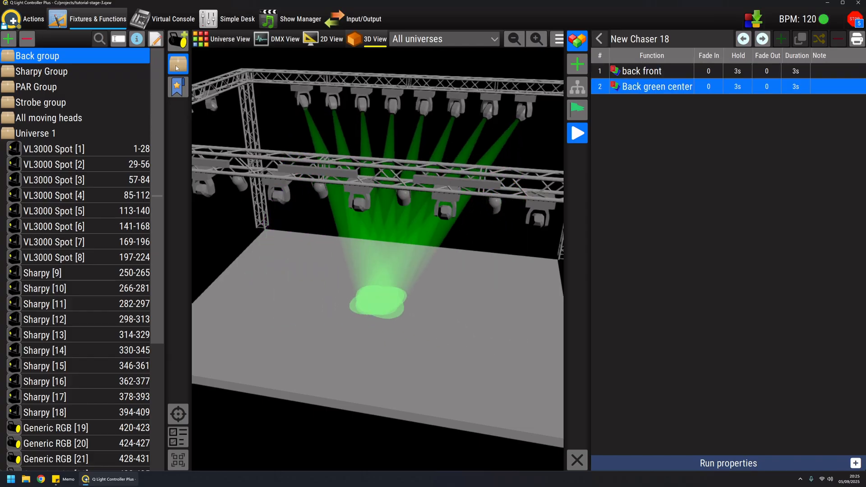
left_click(178, 64)
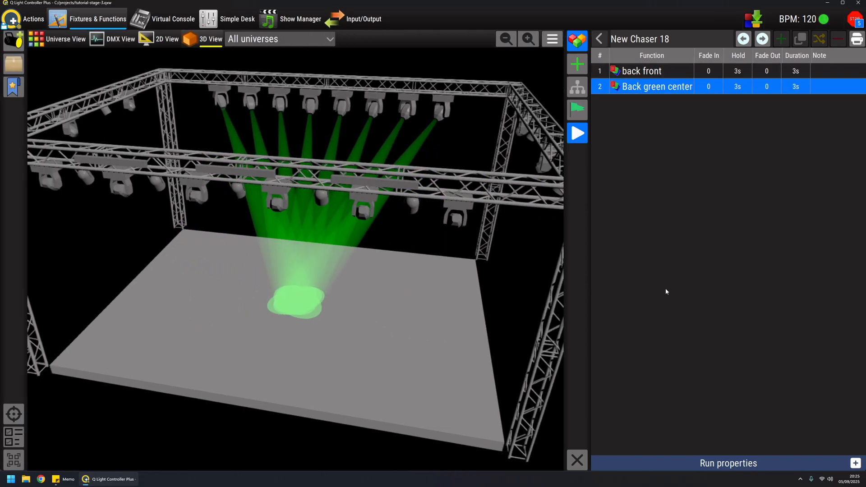
left_click(577, 133)
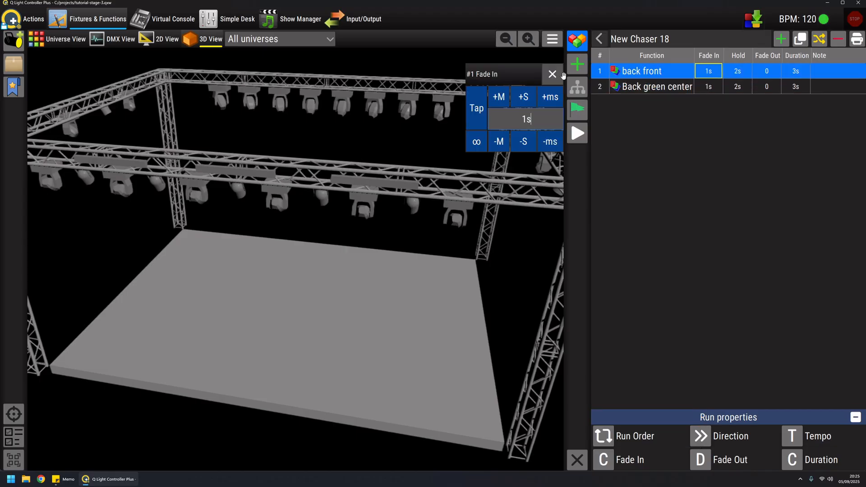
Preview New Chaser 18 alternating magenta front beams and a green centre spot, then stop
left_click(577, 133)
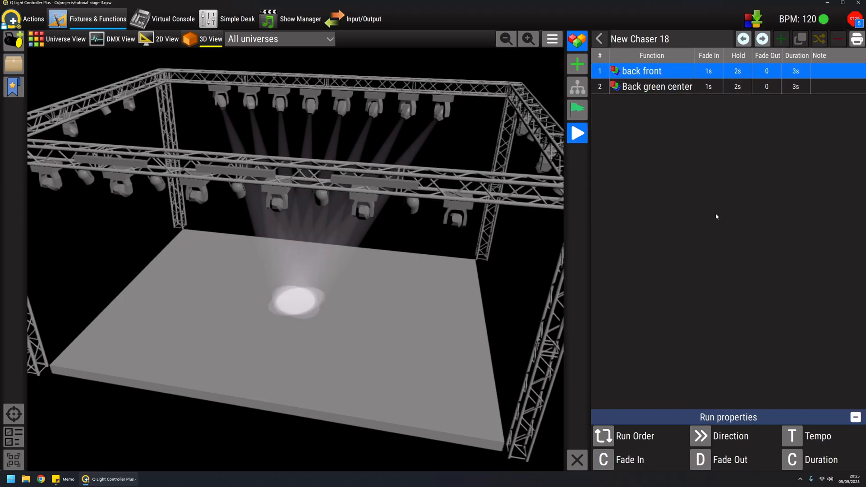
left_click(576, 133)
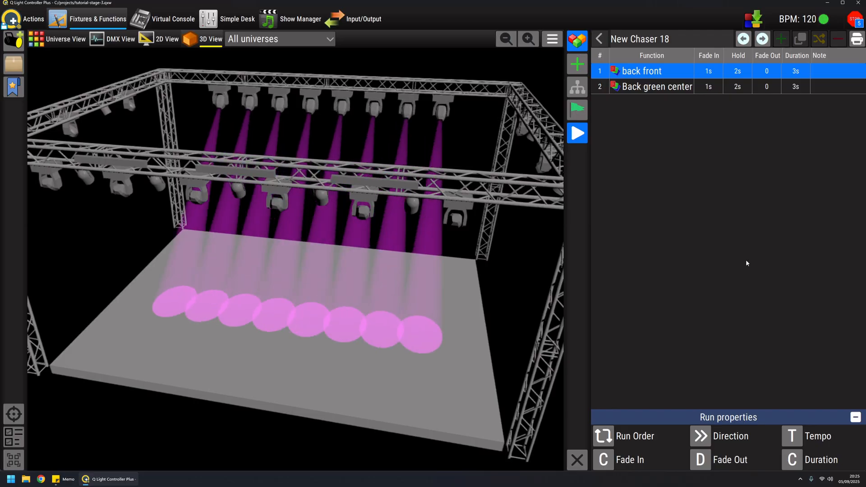
left_click(657, 86)
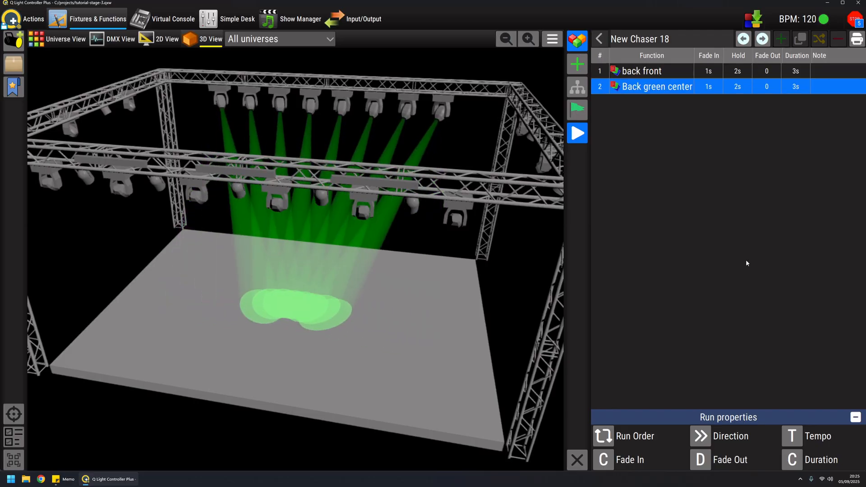
left_click(643, 71)
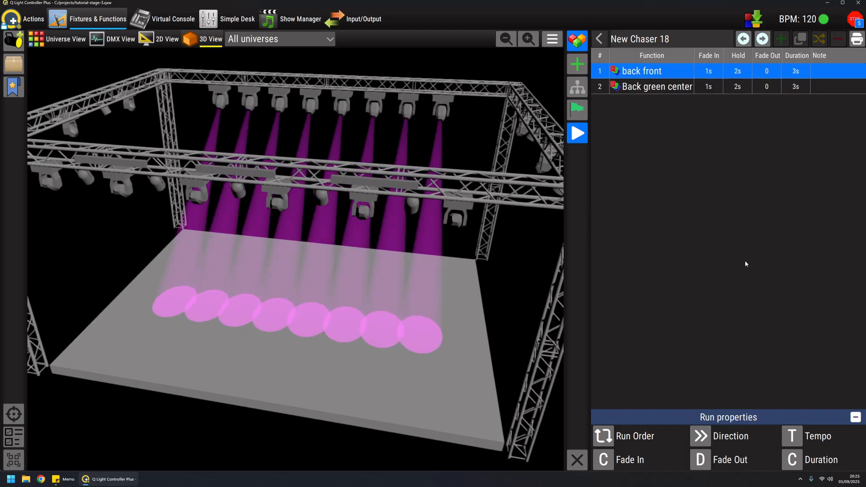
left_click(657, 87)
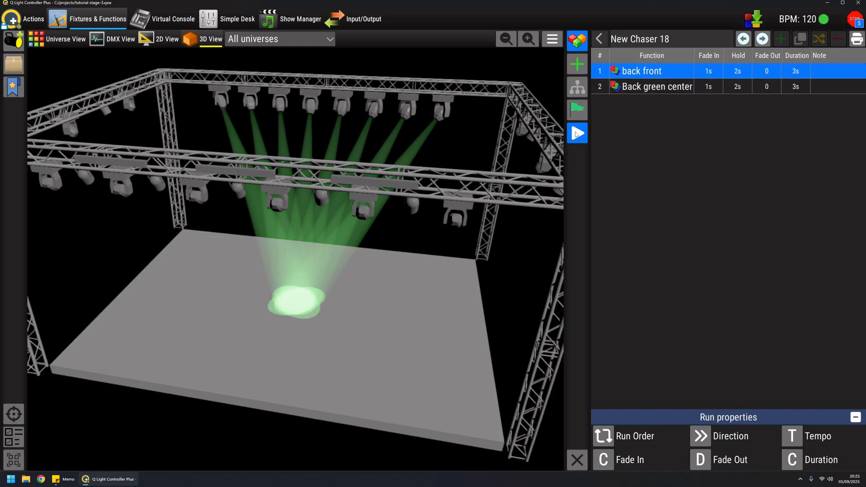
left_click(577, 133)
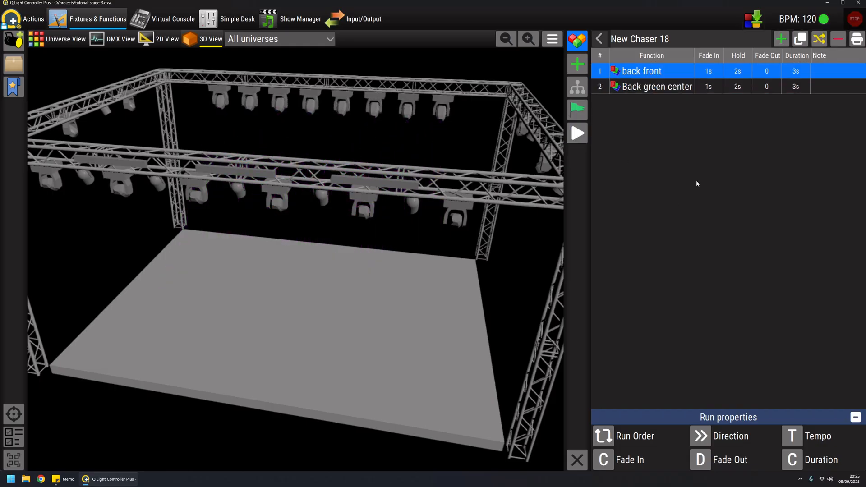